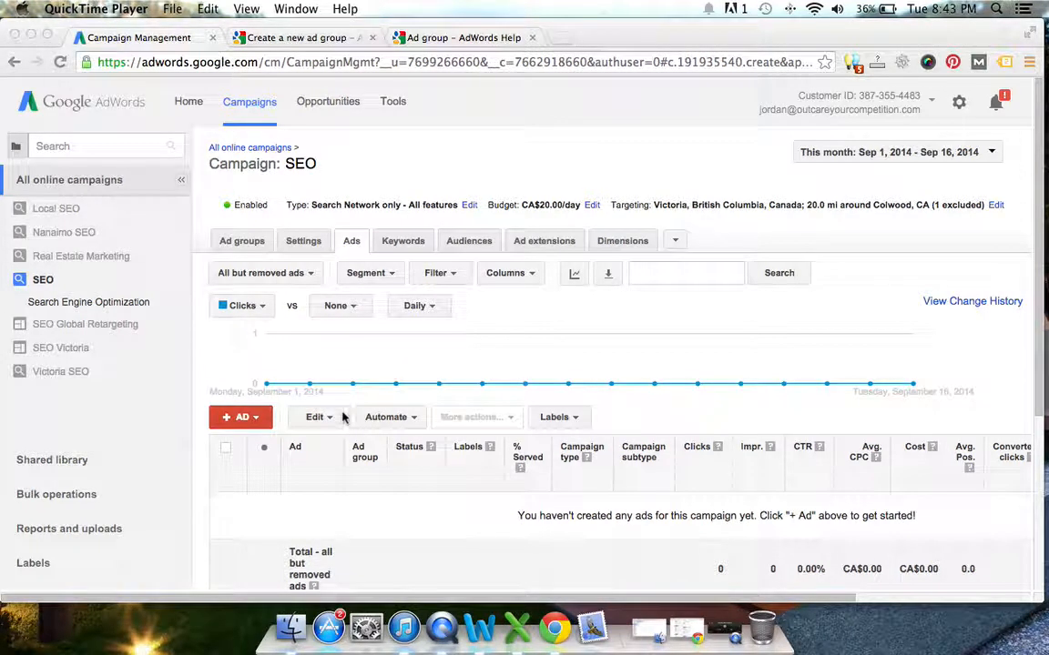
{"action": "mouse_move", "coordinate": [305, 341]}
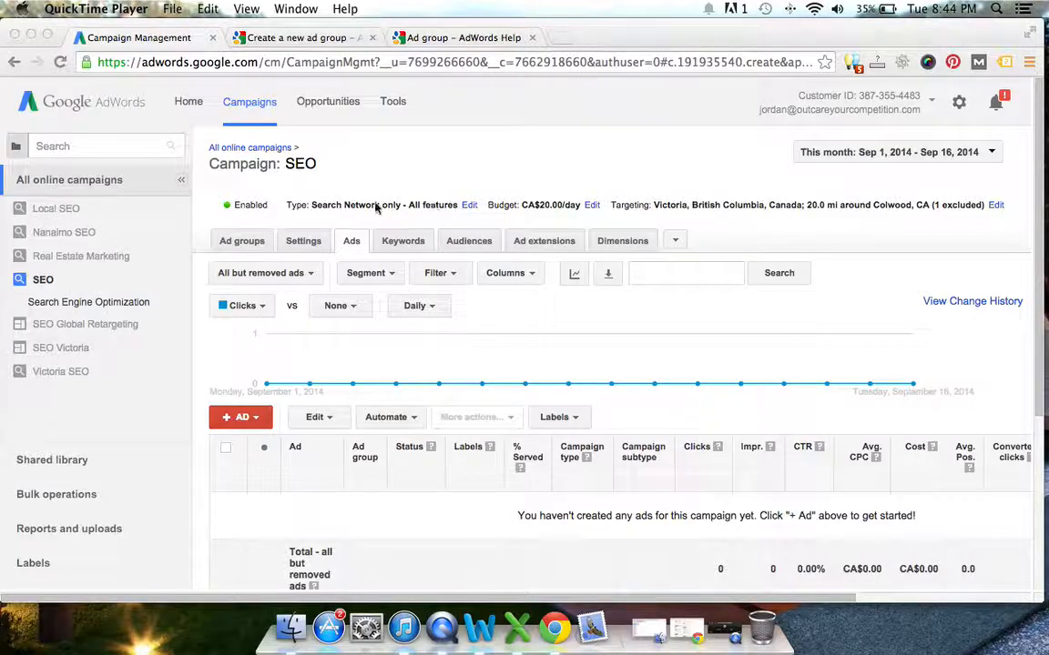
{"action": "mouse_move", "coordinate": [440, 212]}
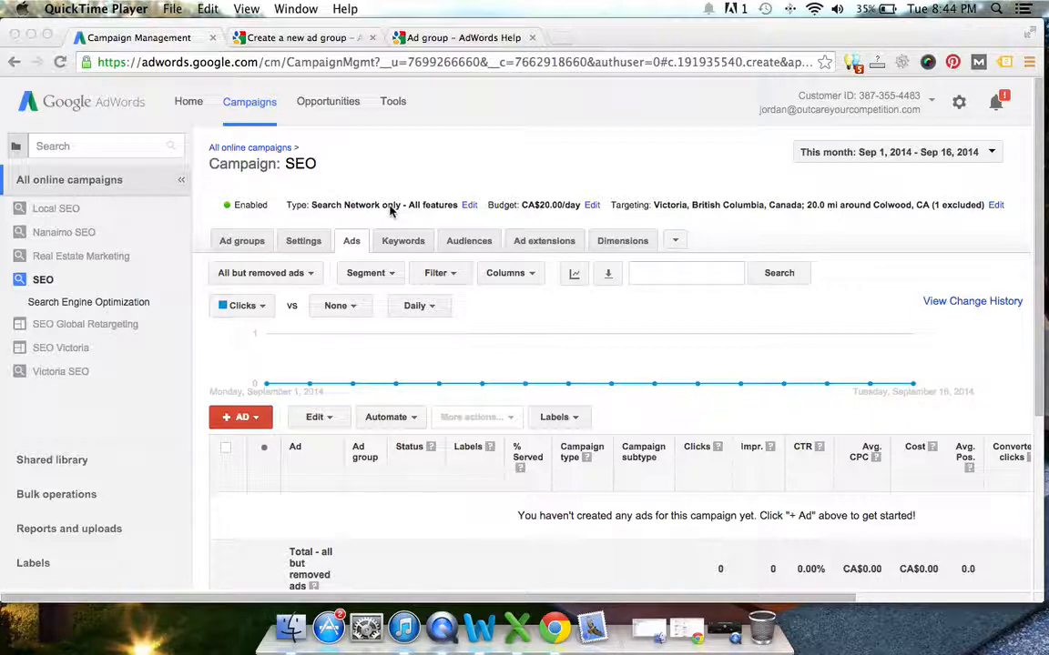
{"action": "mouse_move", "coordinate": [317, 352]}
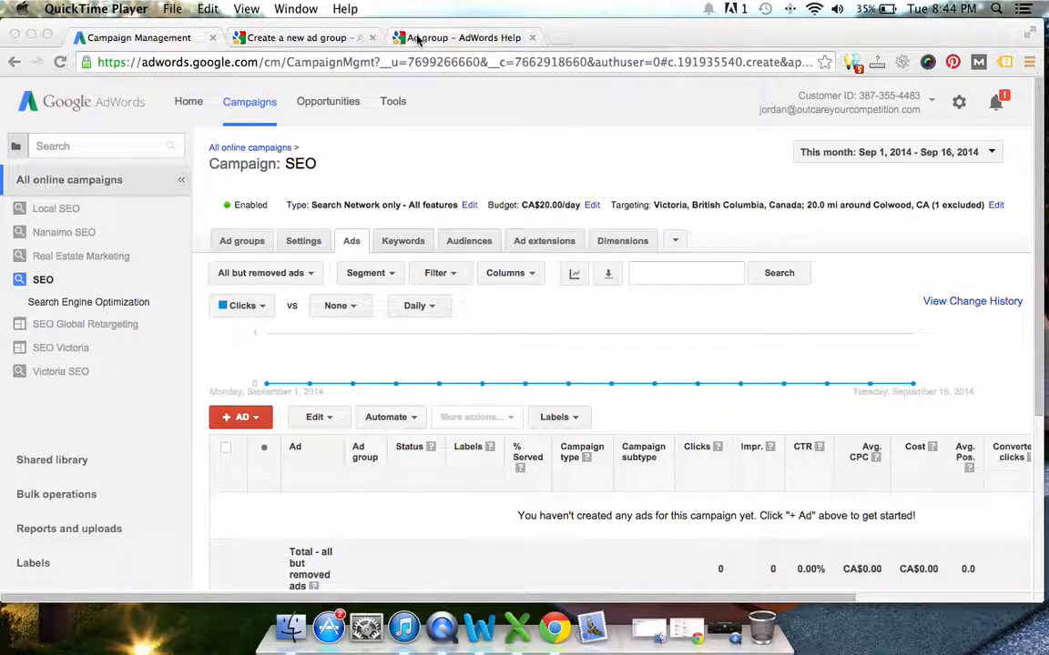
Step: Show the AdWords Help article defining ad groups as sets of keywords, ads and bids
{"action": "left_click", "coordinate": [459, 37]}
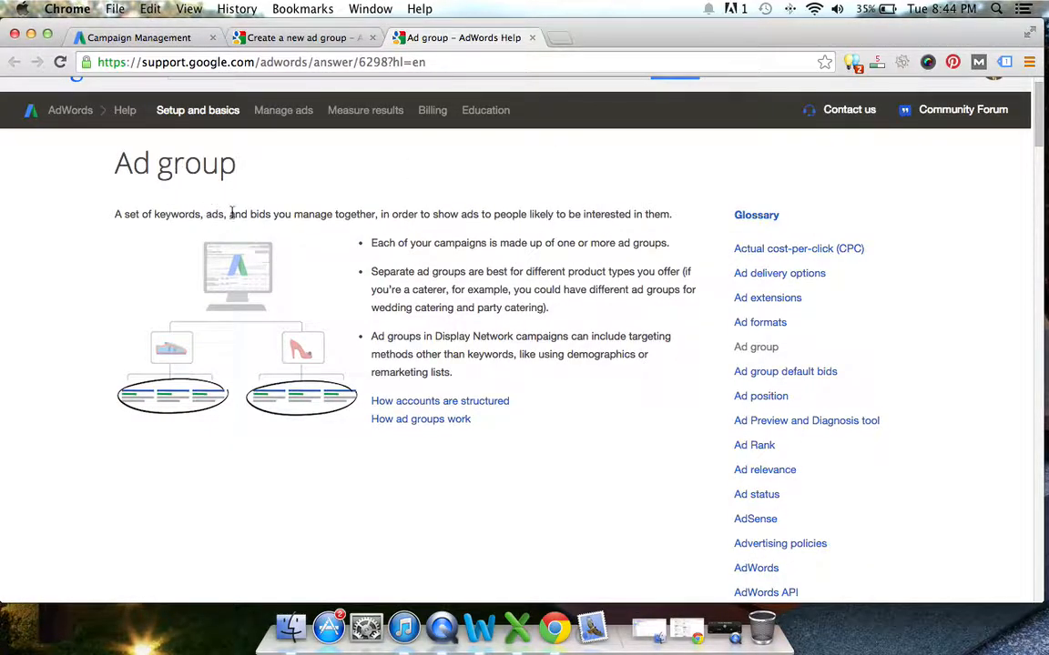
{"action": "mouse_move", "coordinate": [308, 282]}
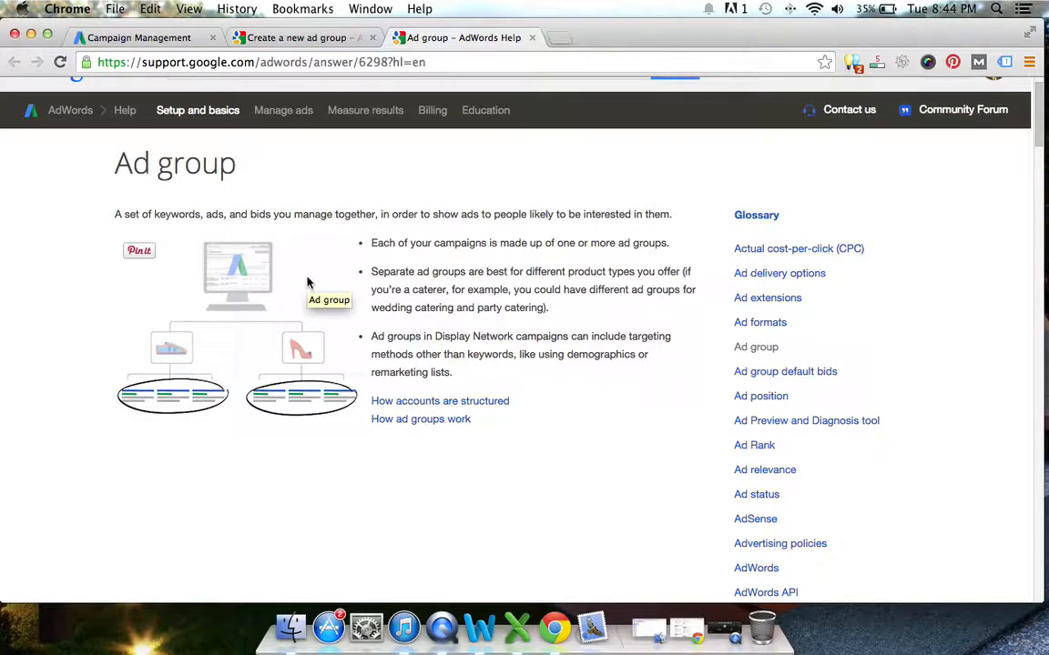
{"action": "mouse_move", "coordinate": [366, 285]}
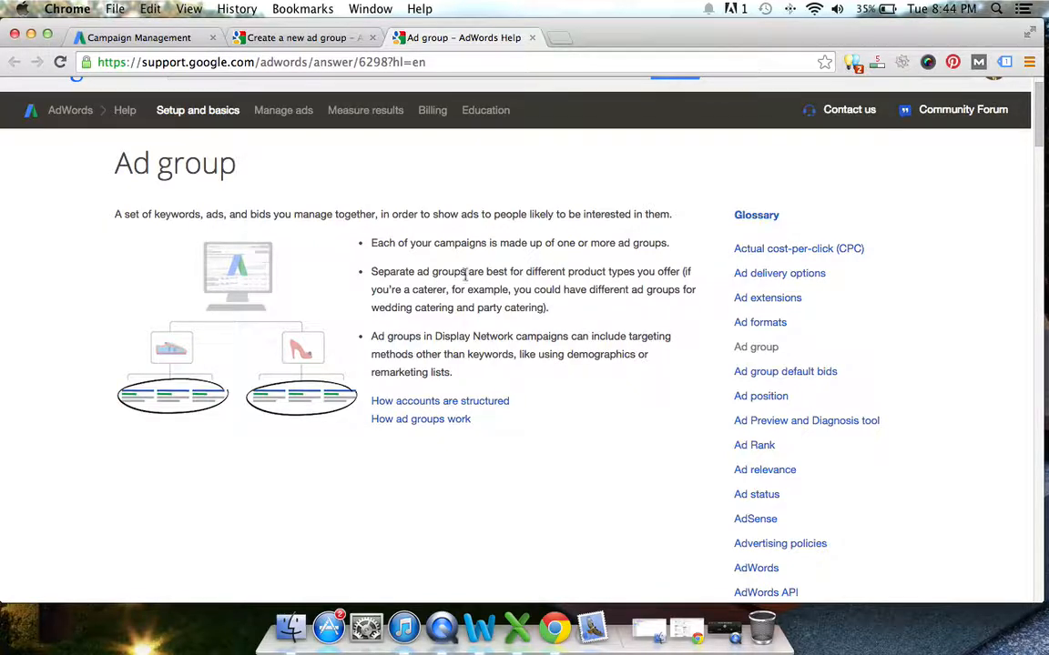
{"action": "mouse_move", "coordinate": [480, 274]}
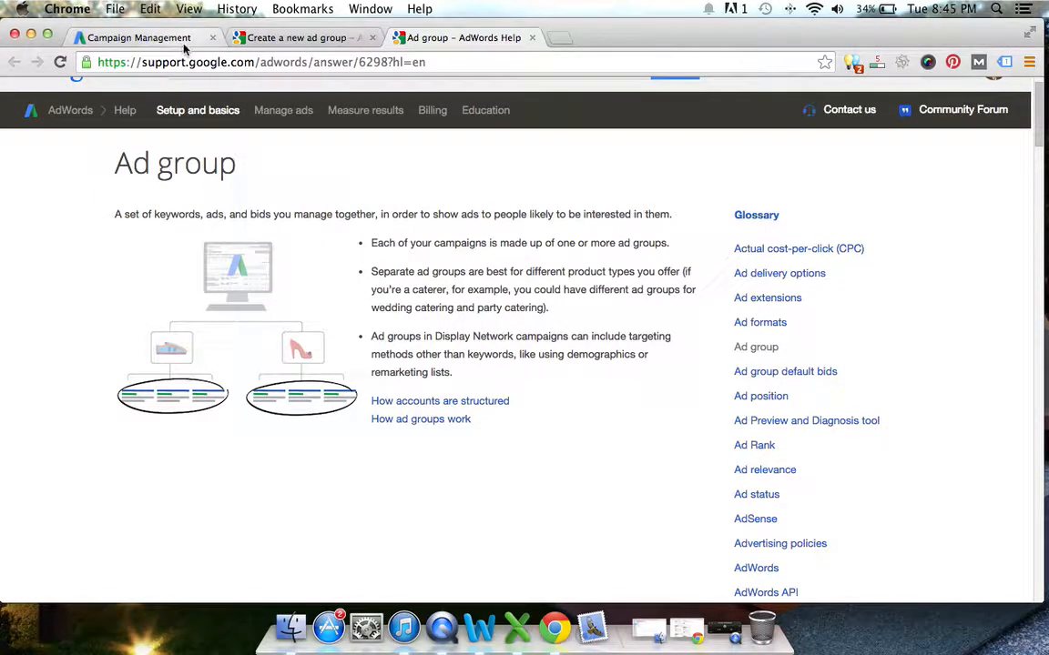
Step: Return to Campaign Management and open the SEO campaign's ad group list
{"action": "left_click", "coordinate": [137, 37]}
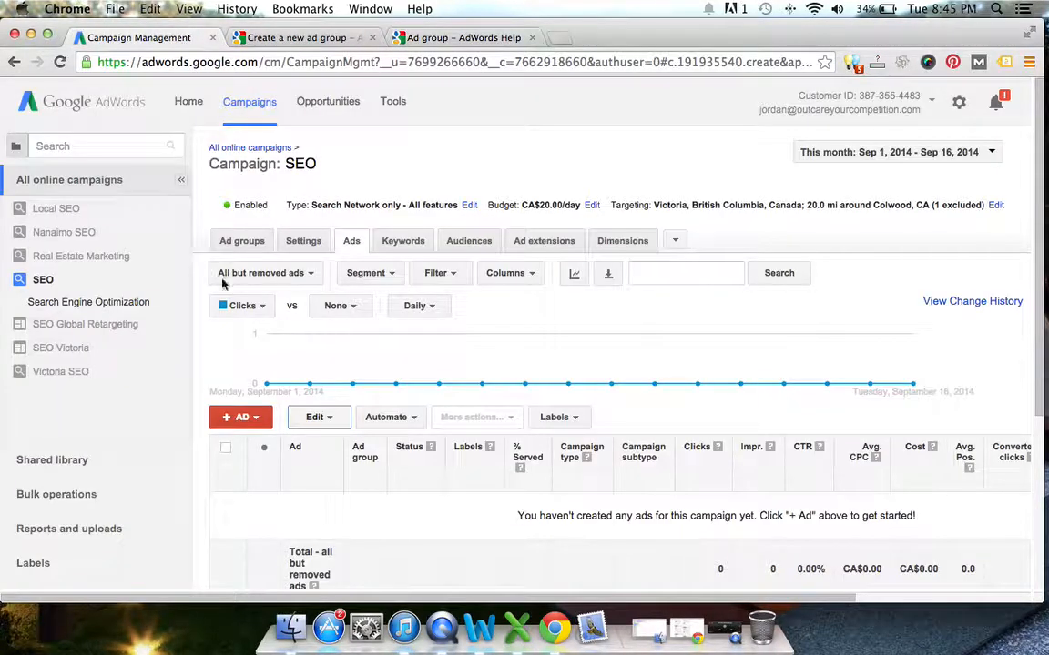
{"action": "mouse_move", "coordinate": [250, 414]}
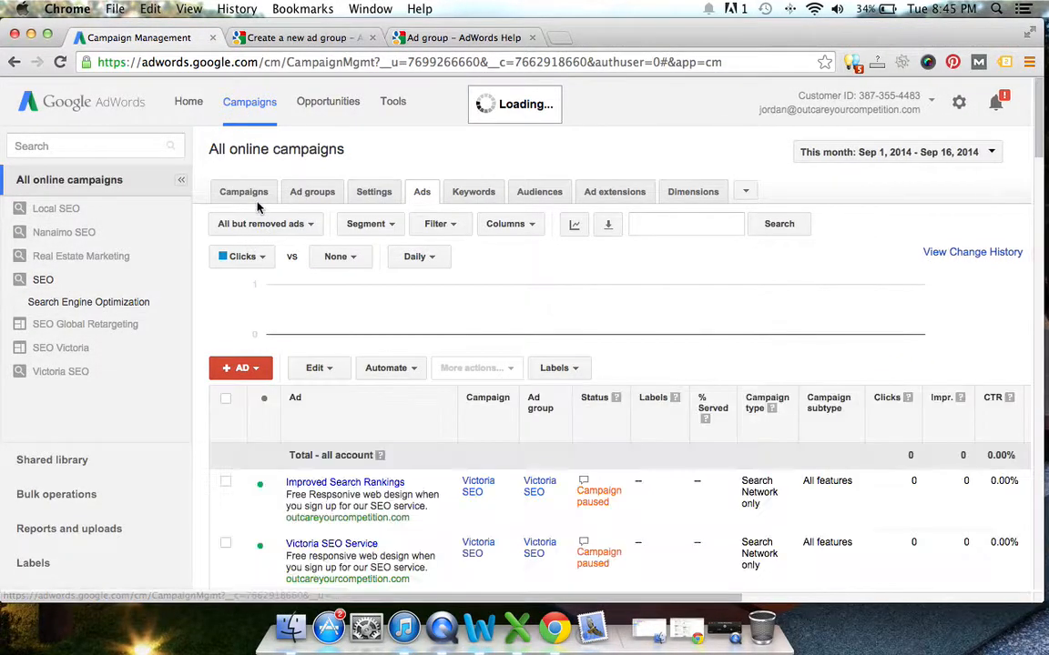
{"action": "left_click", "coordinate": [243, 191]}
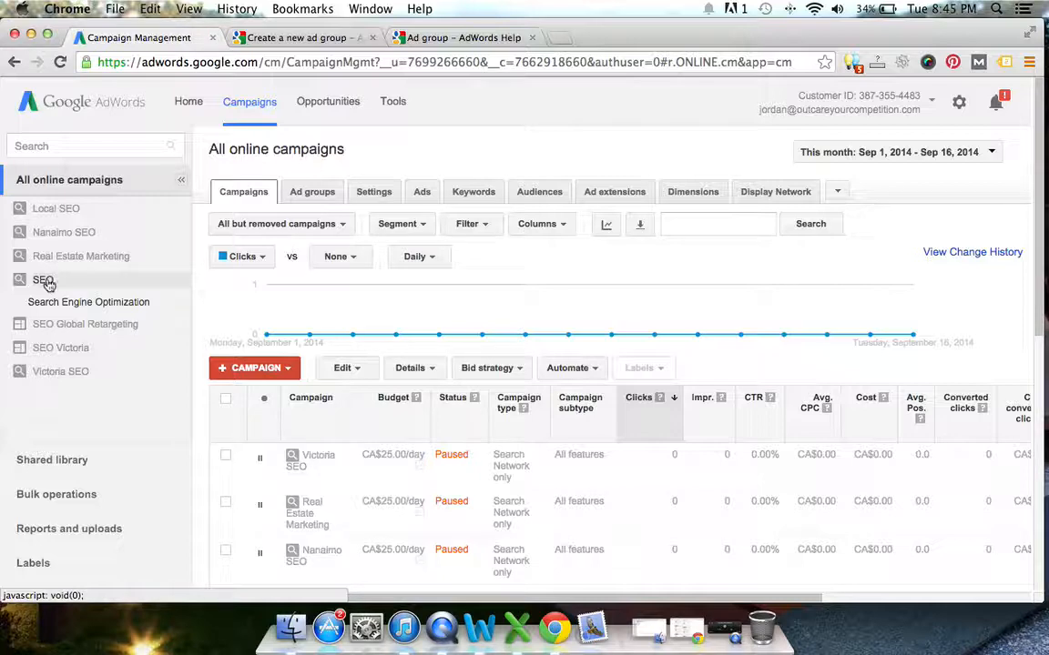
{"action": "left_click", "coordinate": [43, 279]}
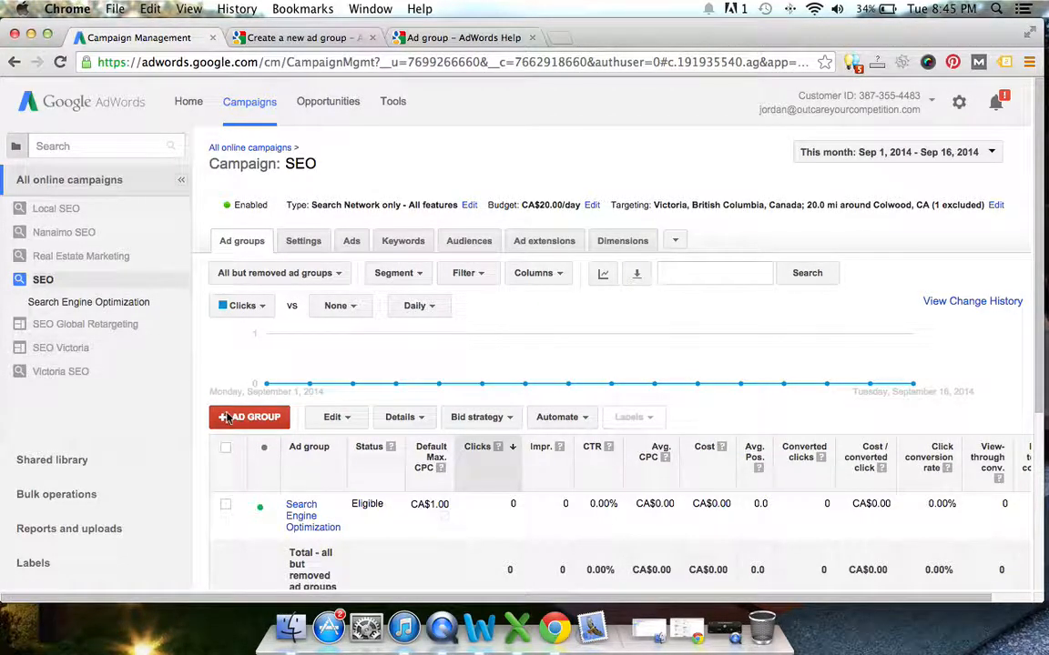
Step: Start a 'Search Engine Optimization' ad group with a text ad headlined 'SEO Victoria BC'
{"action": "left_click", "coordinate": [249, 417]}
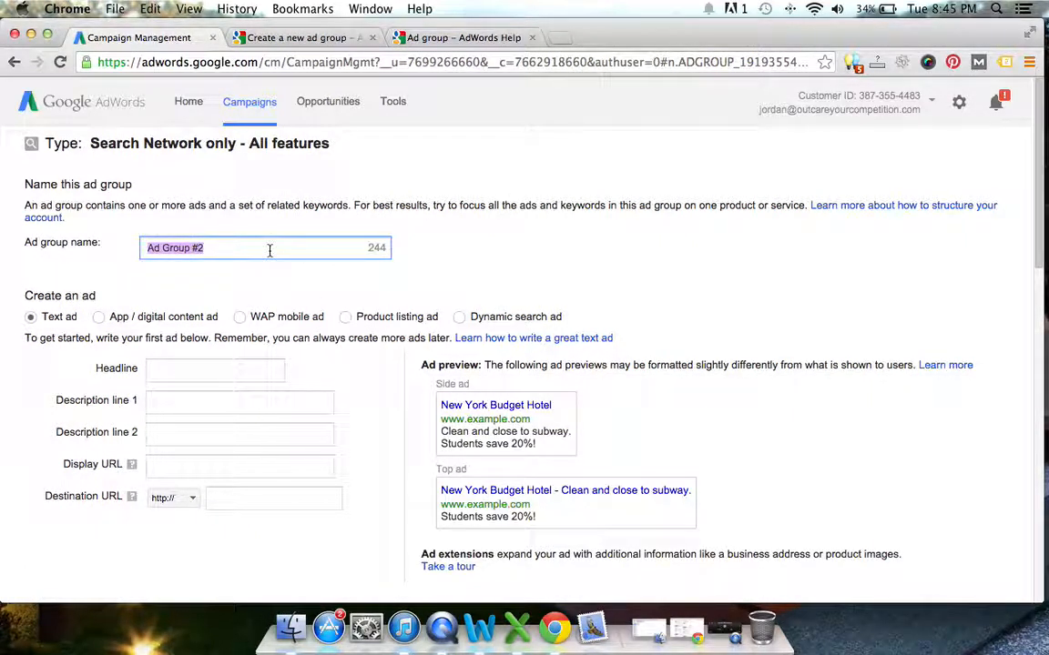
{"action": "type", "text": "Search Engine Optimization"}
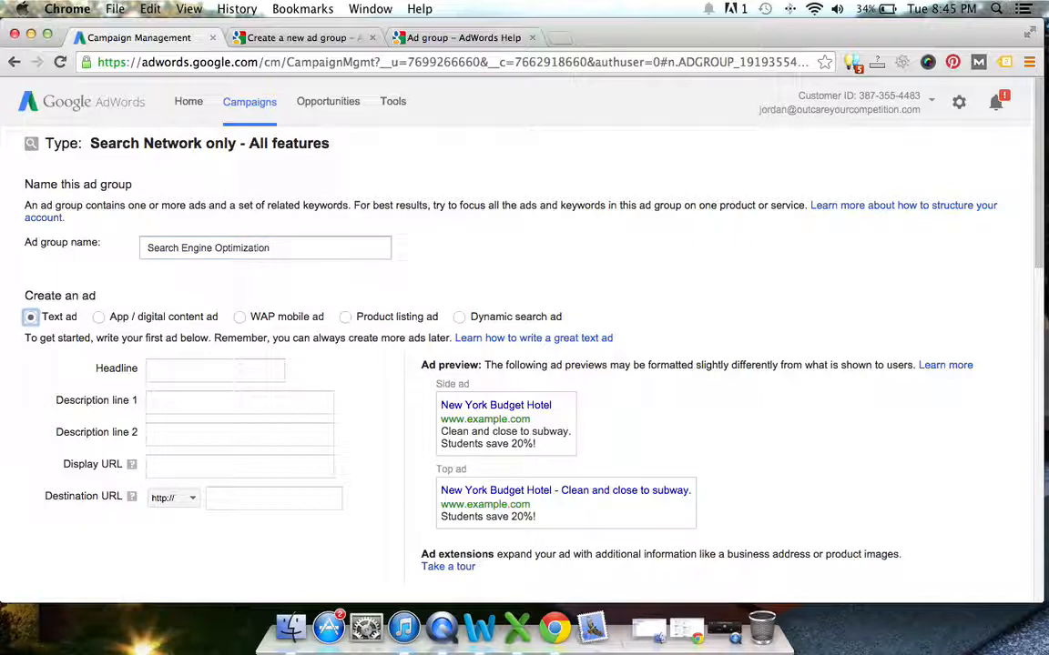
{"action": "left_click", "coordinate": [215, 368]}
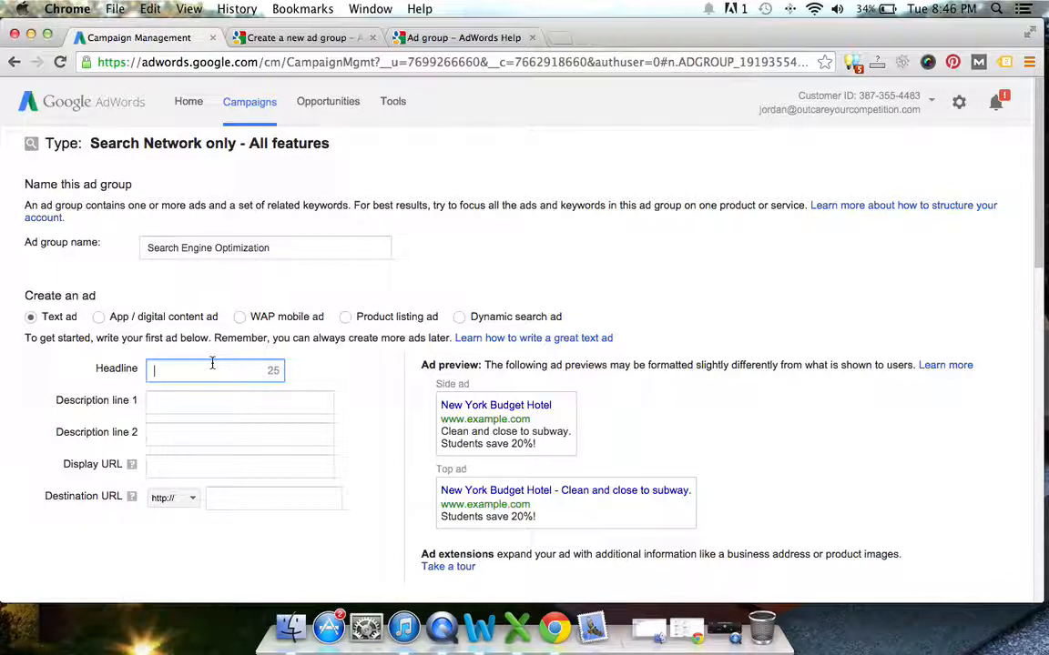
{"action": "type", "text": "SEO V"}
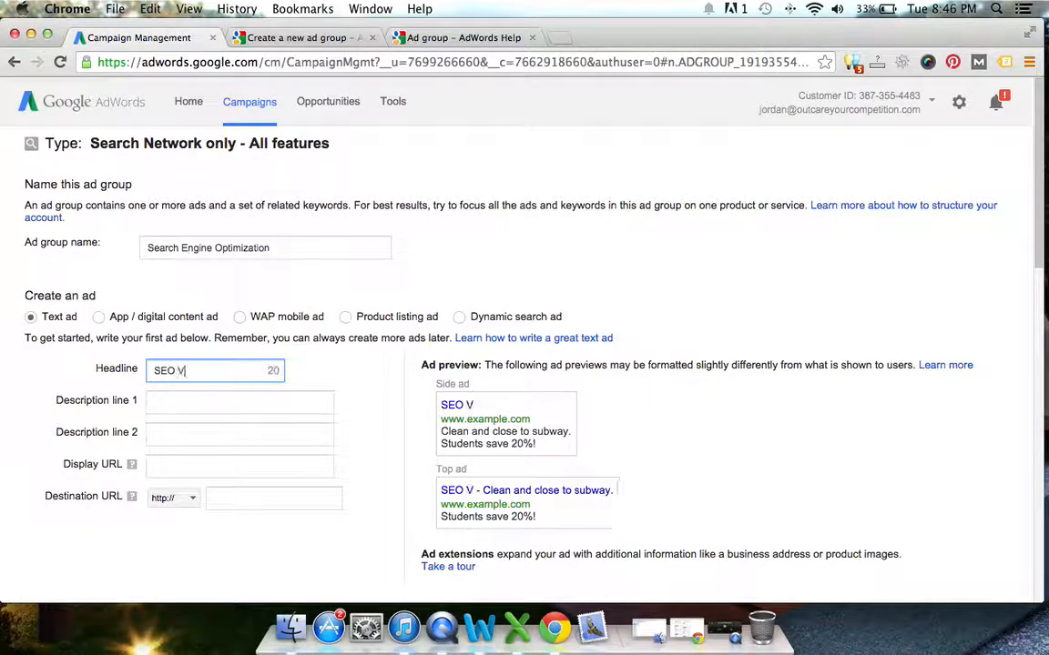
{"action": "type", "text": "ictoria BC"}
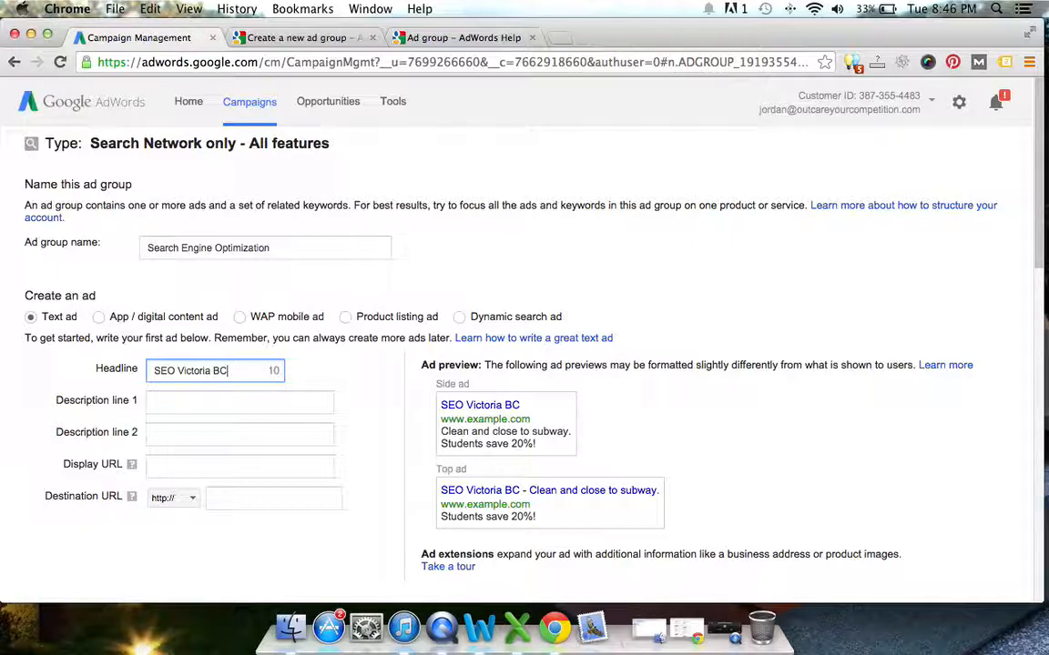
{"action": "left_click", "coordinate": [240, 401]}
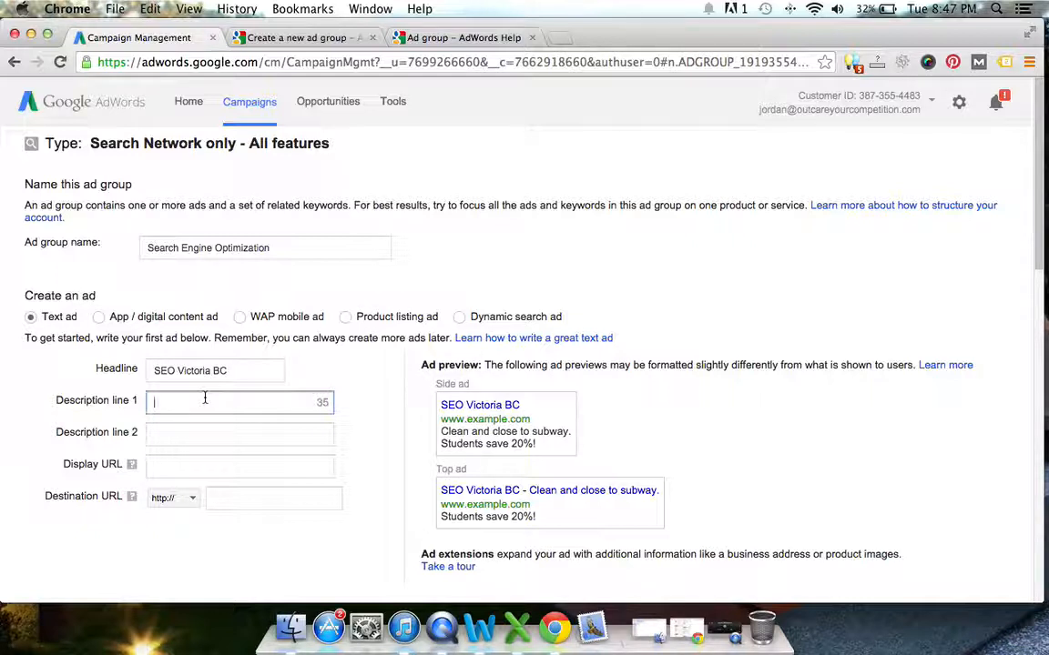
Step: Type 'Guaranteed results' into the description and check spelling suggestions for the misspelled word
{"action": "type", "text": "G"}
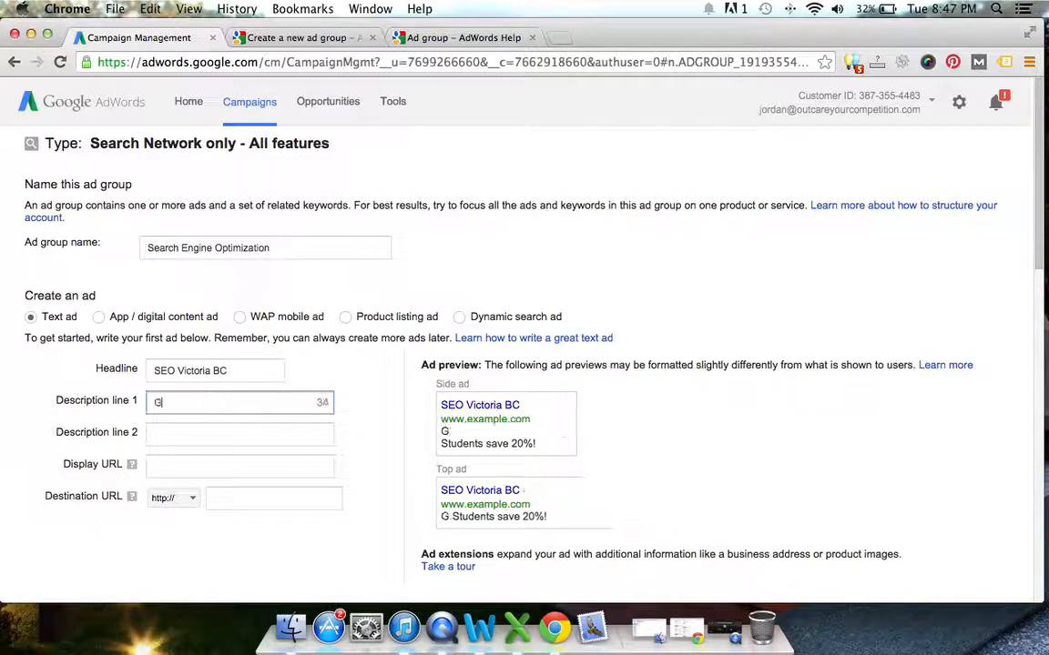
{"action": "type", "text": "a"}
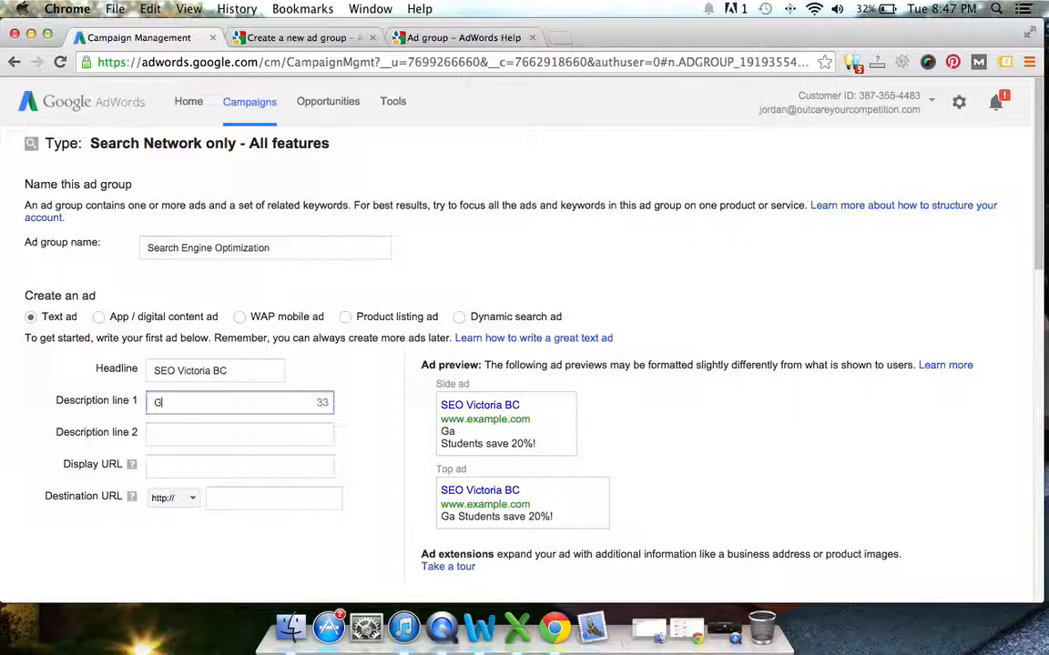
{"action": "type", "text": "uaranteed"}
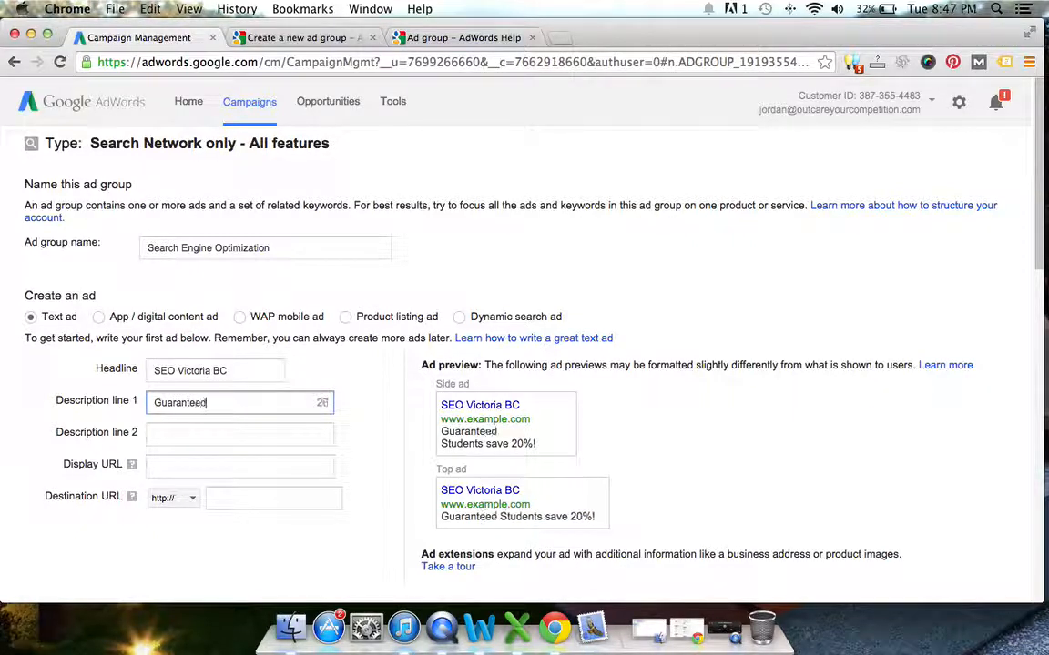
{"action": "type", "text": "results at competit"}
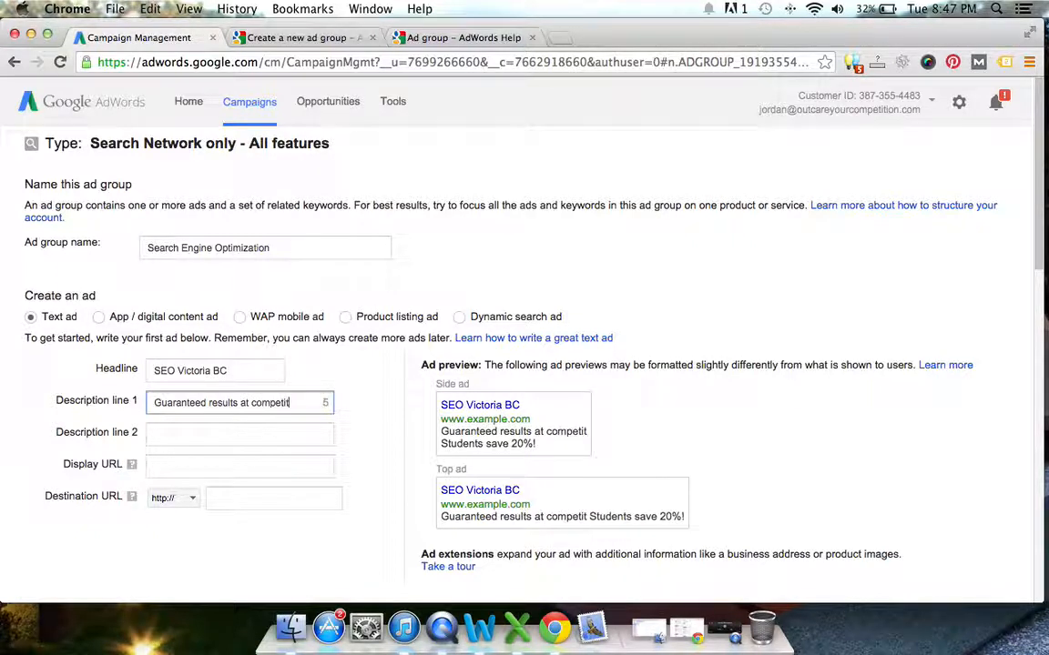
{"action": "type", "text": "ve"}
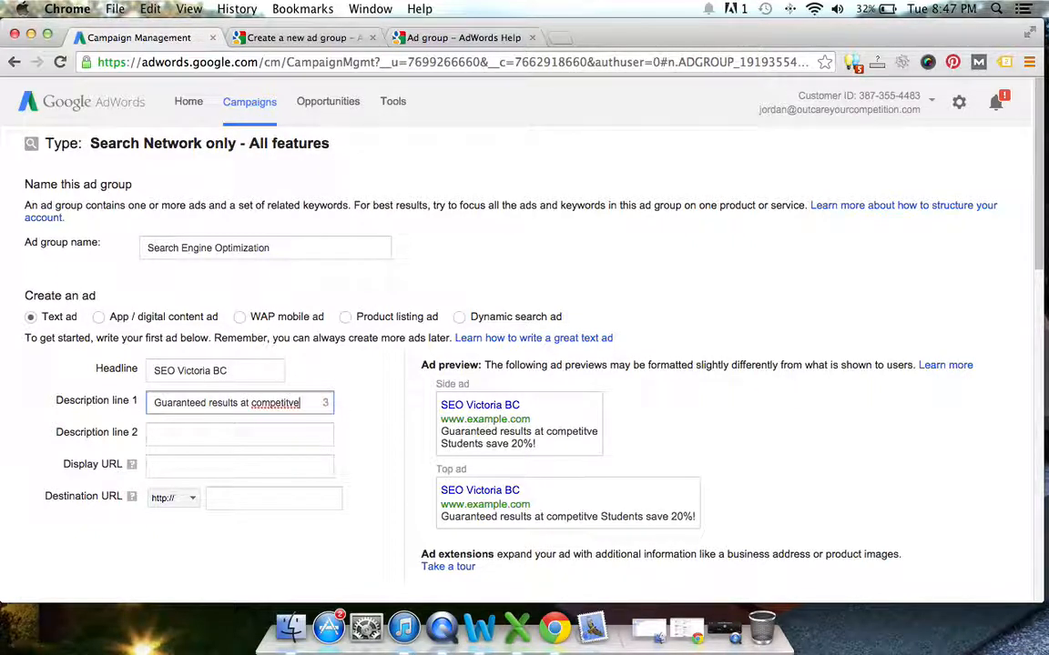
{"action": "right_click", "coordinate": [275, 402]}
{"action": "type", "text": "prices."}
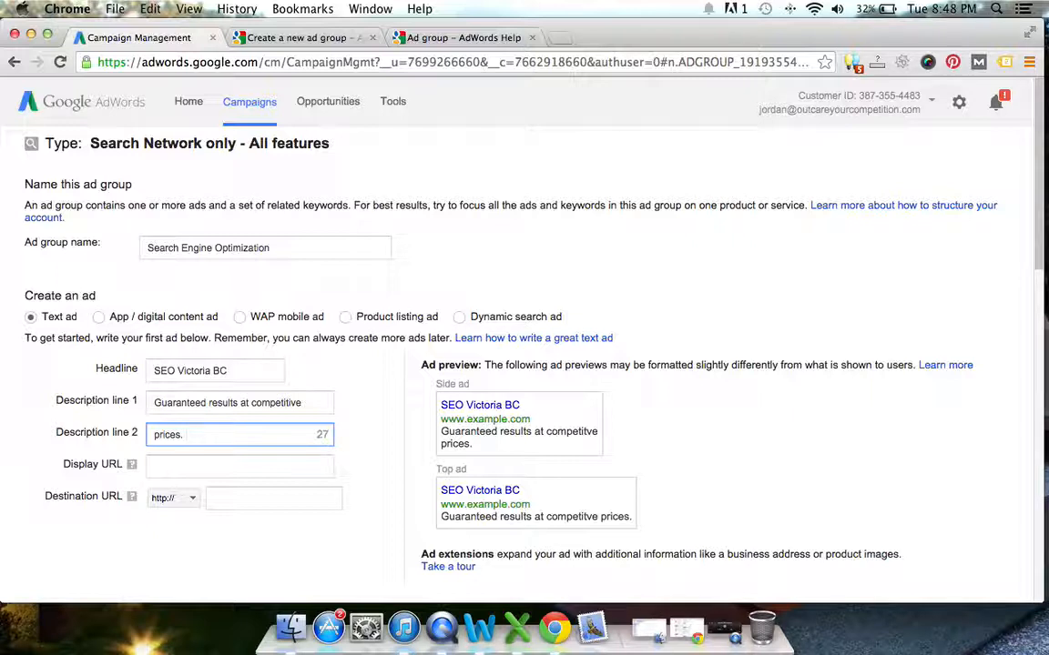
Step: Finish Description line 2 as 'See our proven results.', trimming the extra word
{"action": "type", "text": "See"}
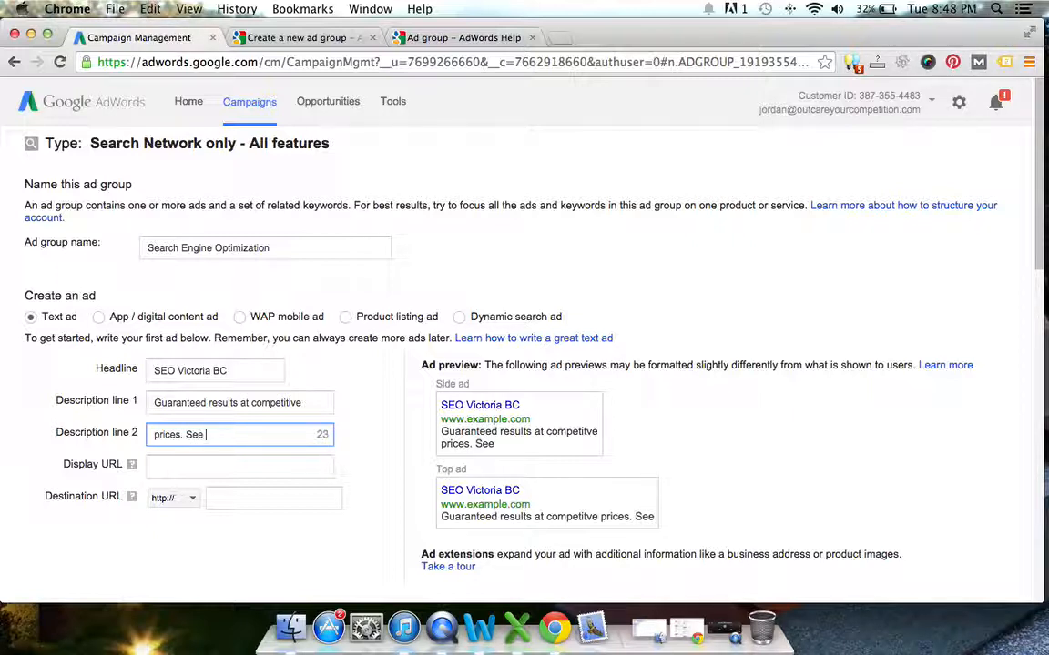
{"action": "type", "text": "our pro"}
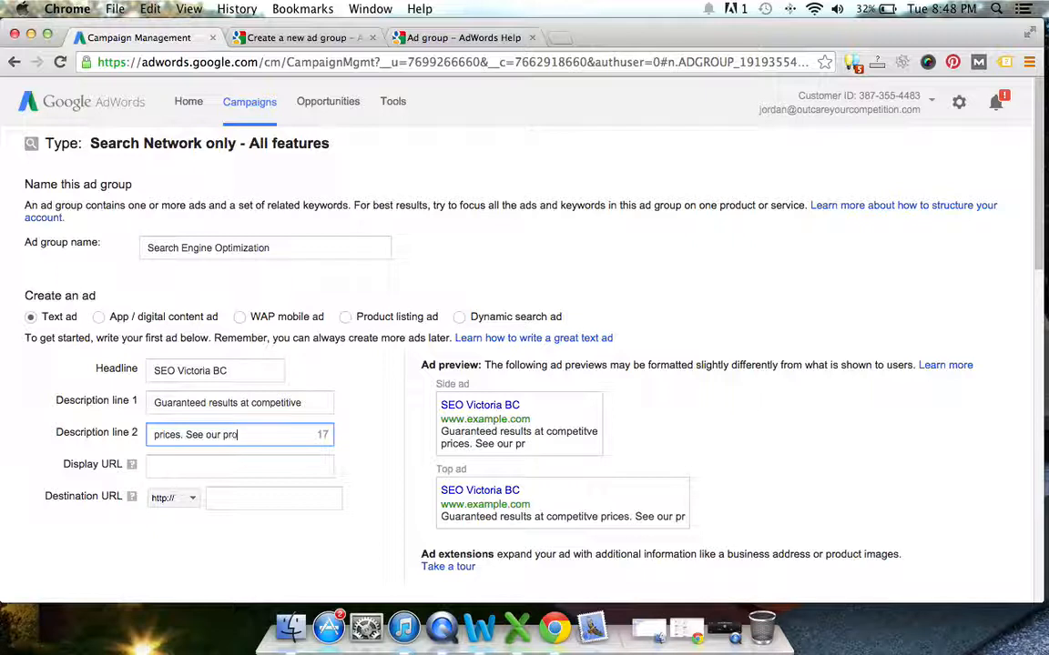
{"action": "type", "text": "ven result"}
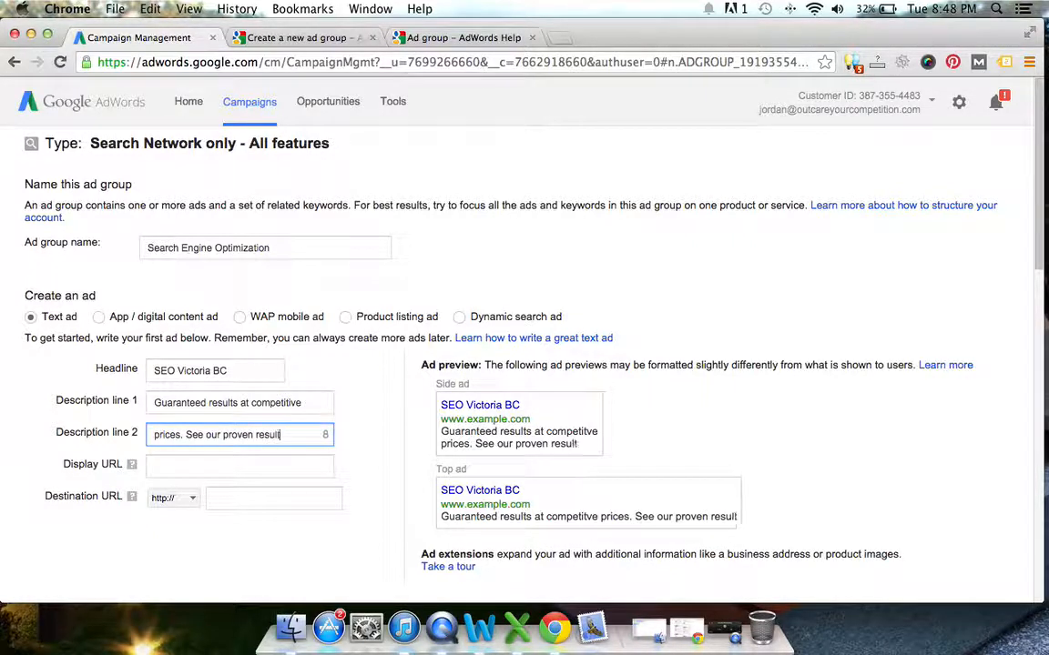
{"action": "type", "text": "inside"}
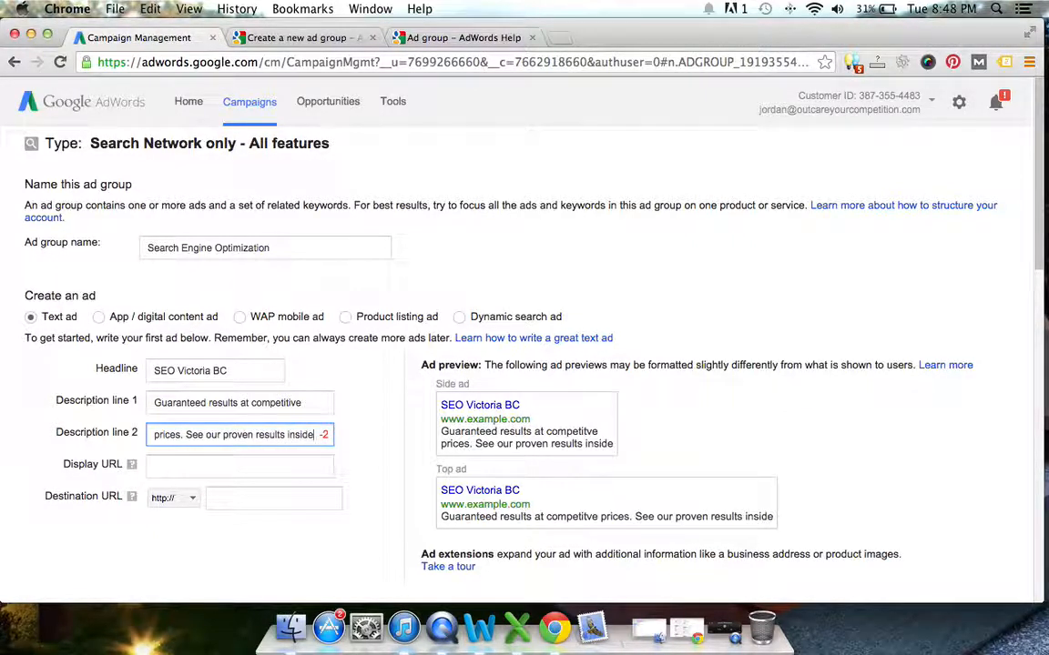
{"action": "mouse_move", "coordinate": [442, 628]}
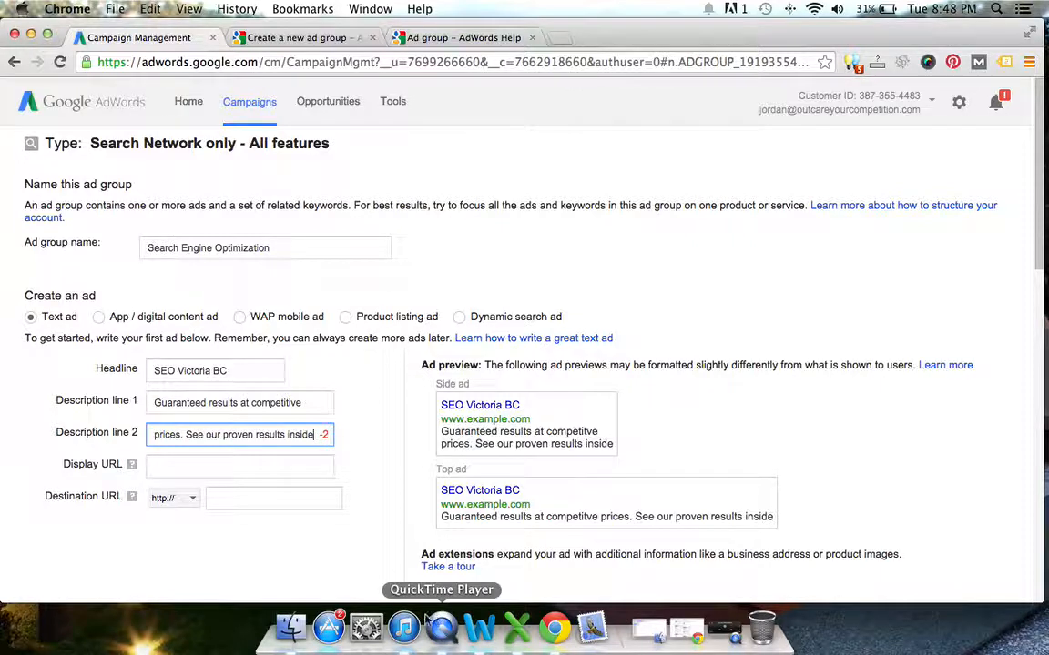
{"action": "left_click", "coordinate": [255, 402]}
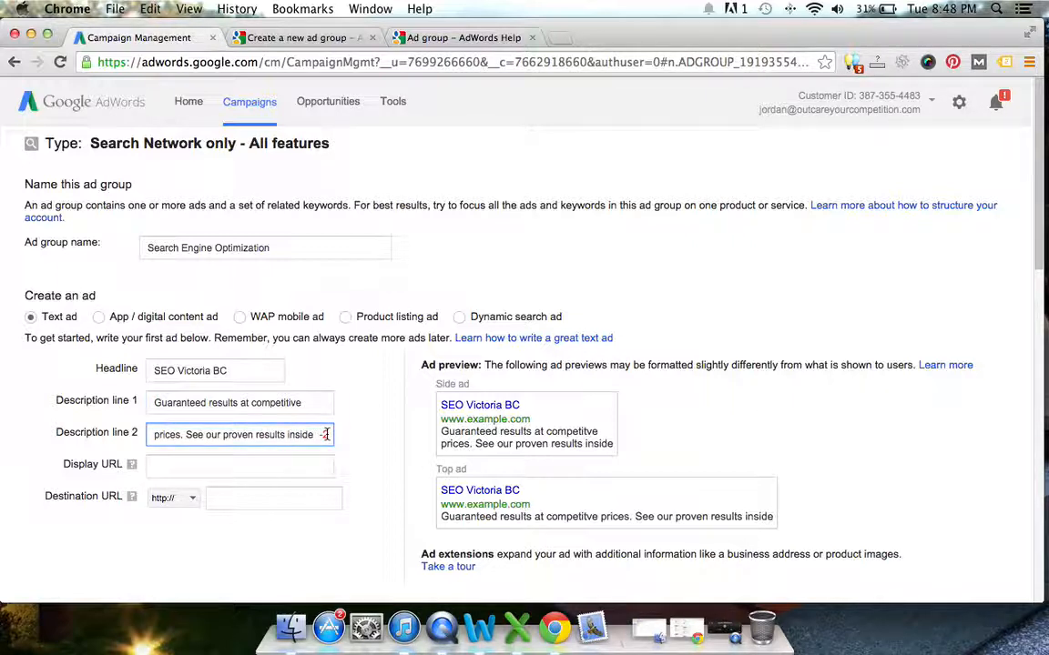
{"action": "key", "text": "backspace"}
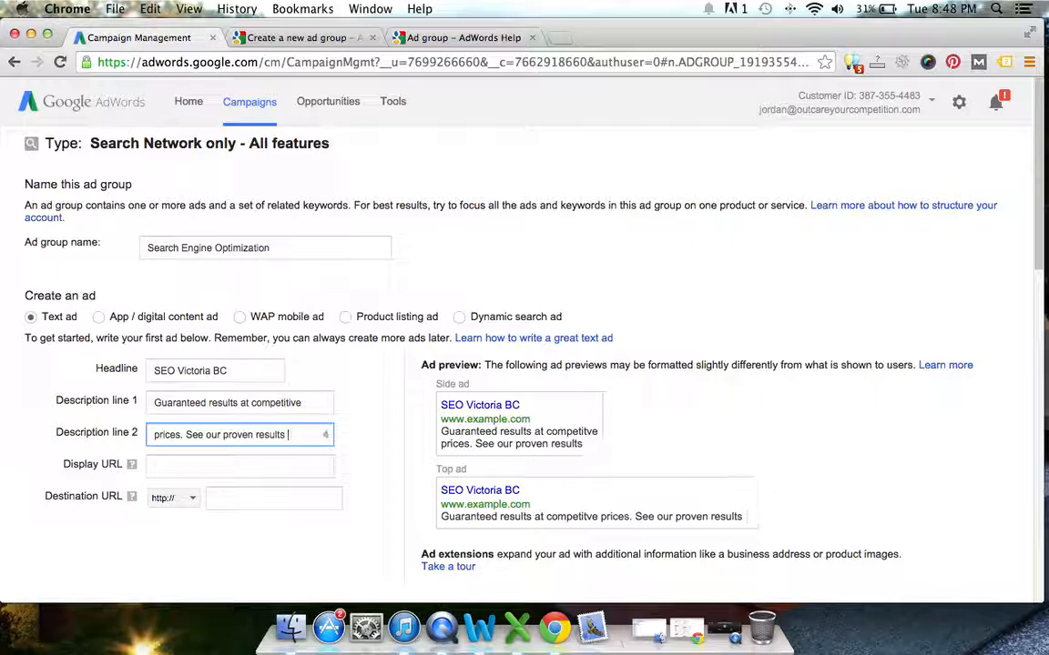
{"action": "type", "text": "."}
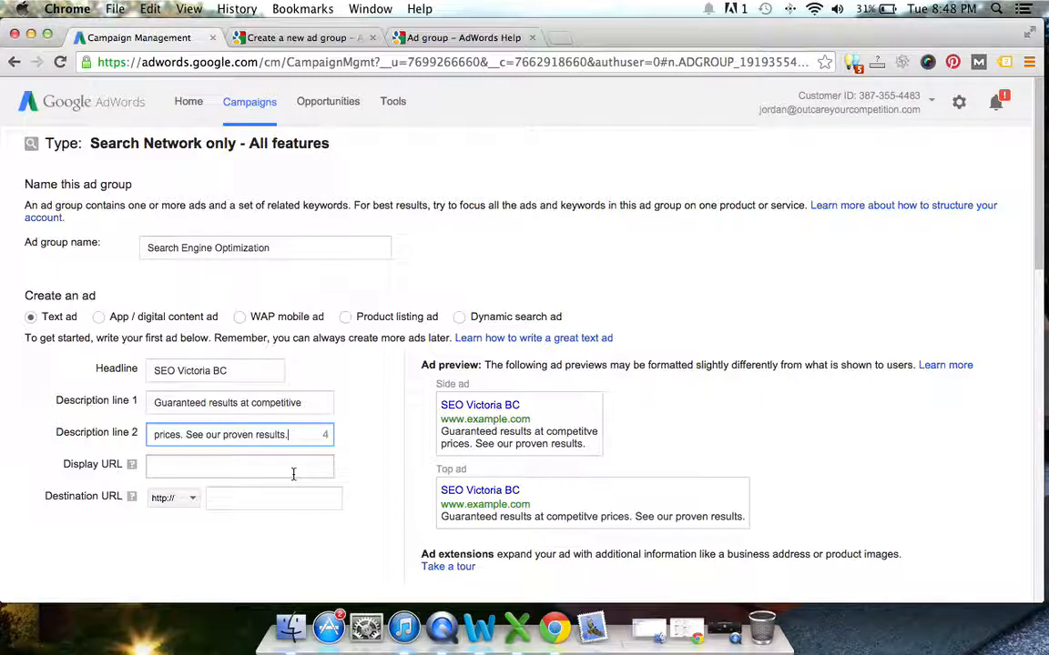
Step: Enter seovictoriabc.com as the display URL and bring up the company website in a new tab
{"action": "left_click", "coordinate": [240, 465]}
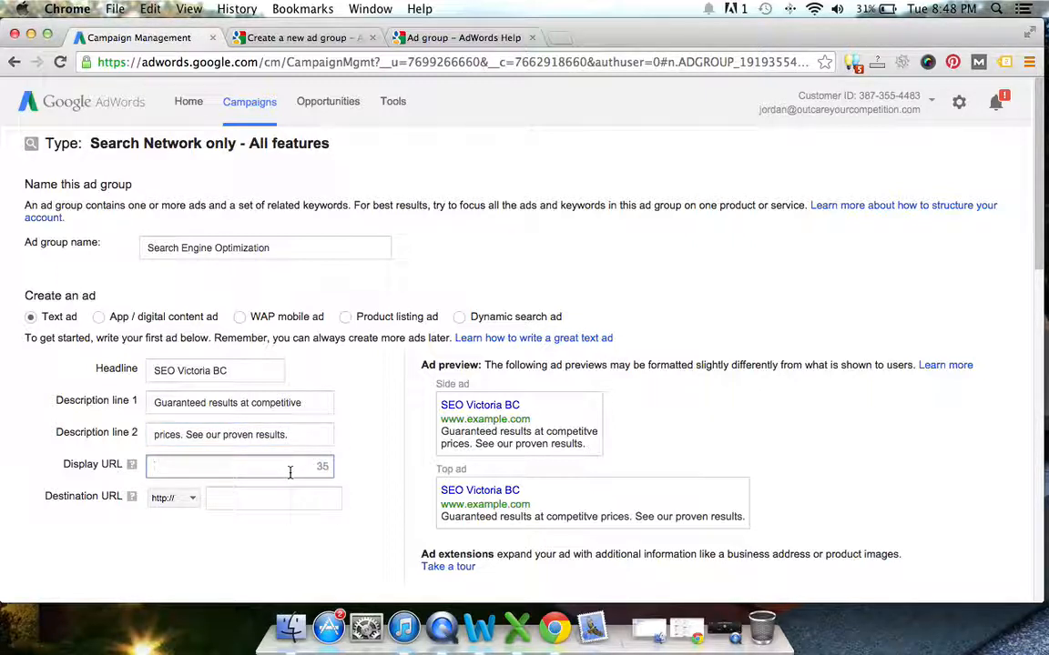
{"action": "left_click", "coordinate": [227, 466]}
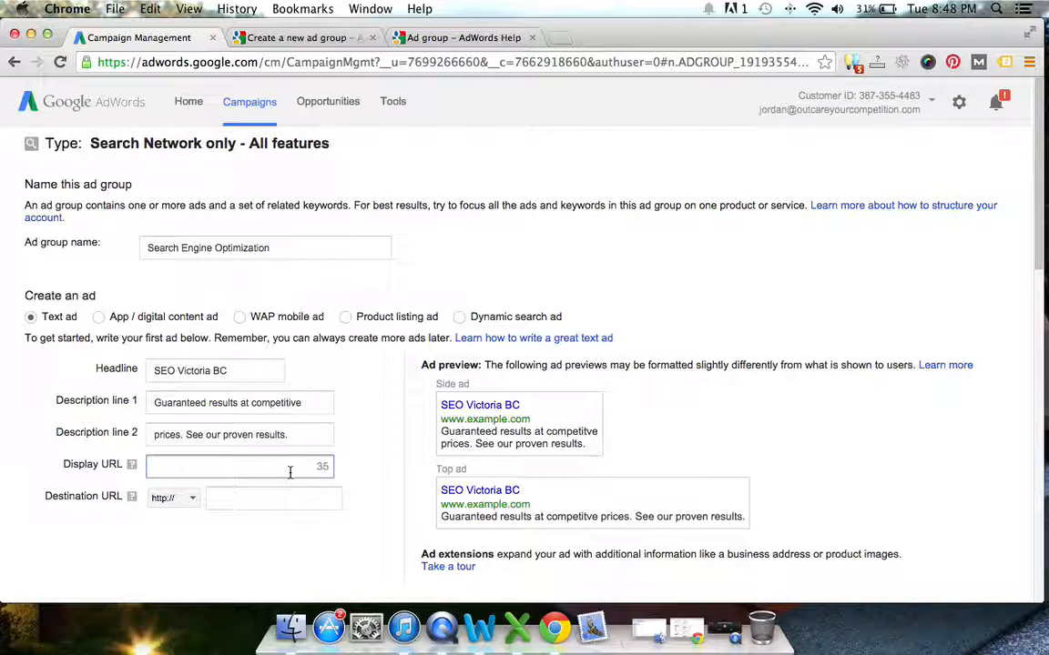
{"action": "type", "text": "SE"}
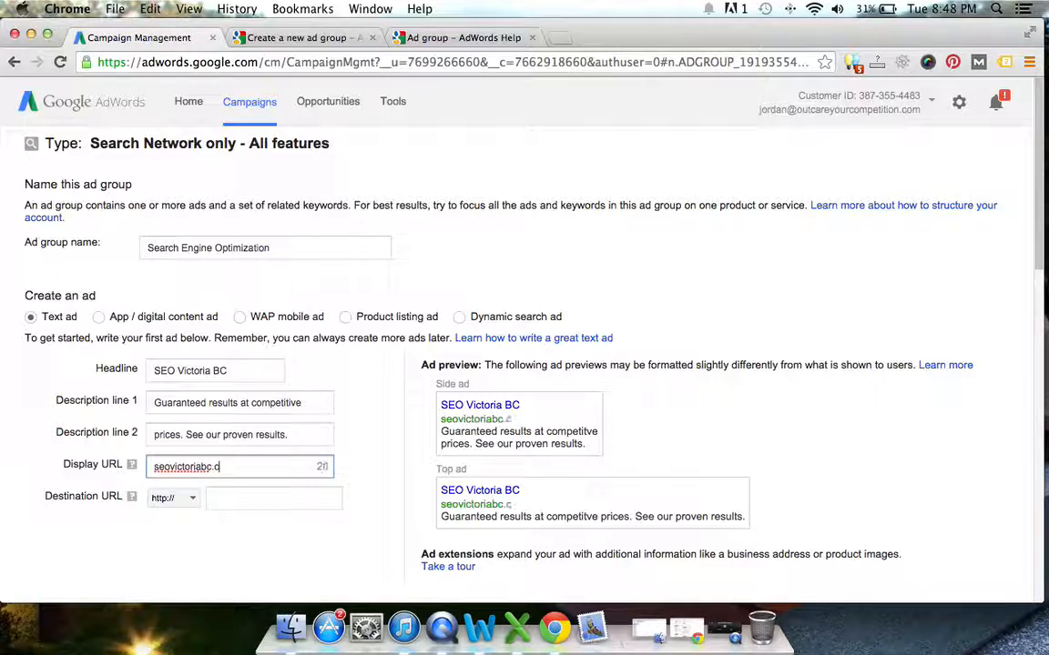
{"action": "type", "text": "om"}
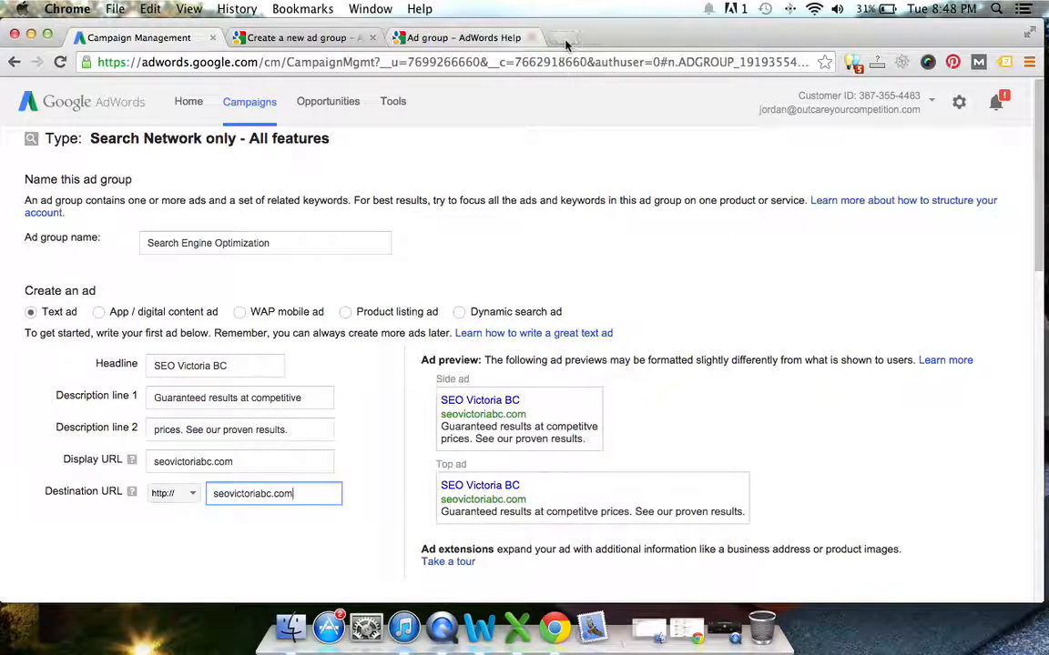
{"action": "left_click", "coordinate": [718, 37]}
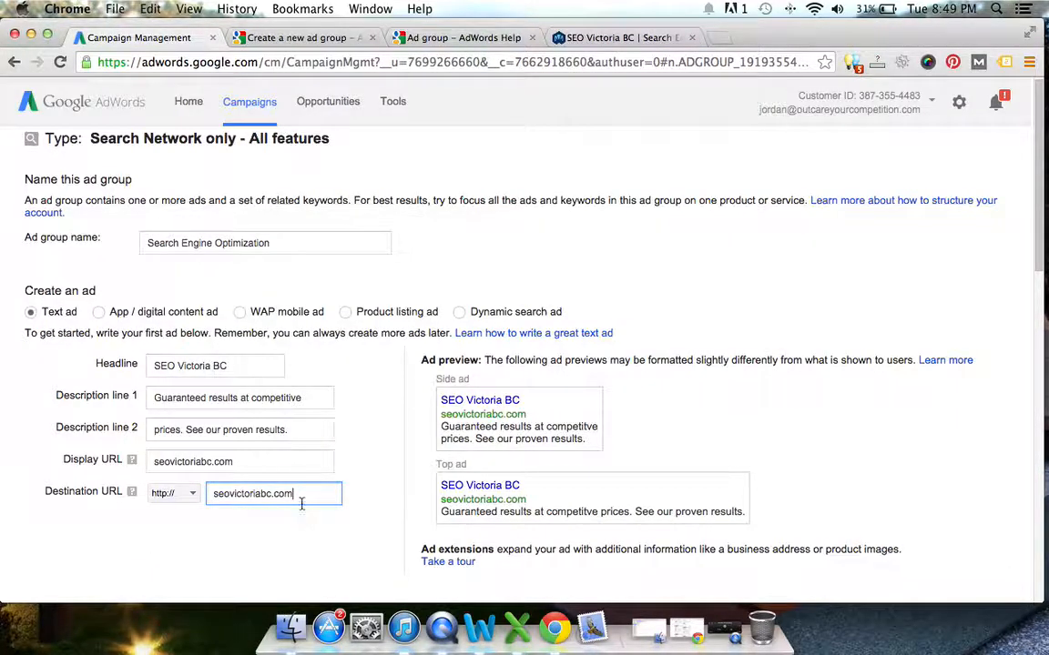
{"action": "left_click", "coordinate": [622, 37]}
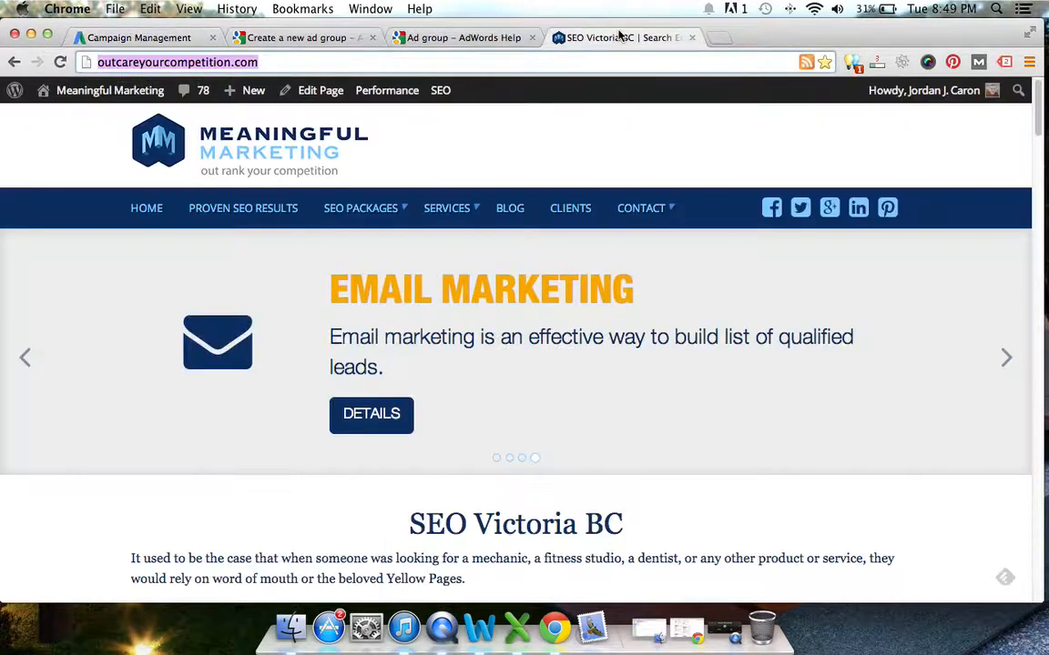
Step: Scroll the Meaningful Marketing site and highlight the SEO Victoria BC page heading
{"action": "scroll", "scroll_direction": "down", "scroll_amount": 3}
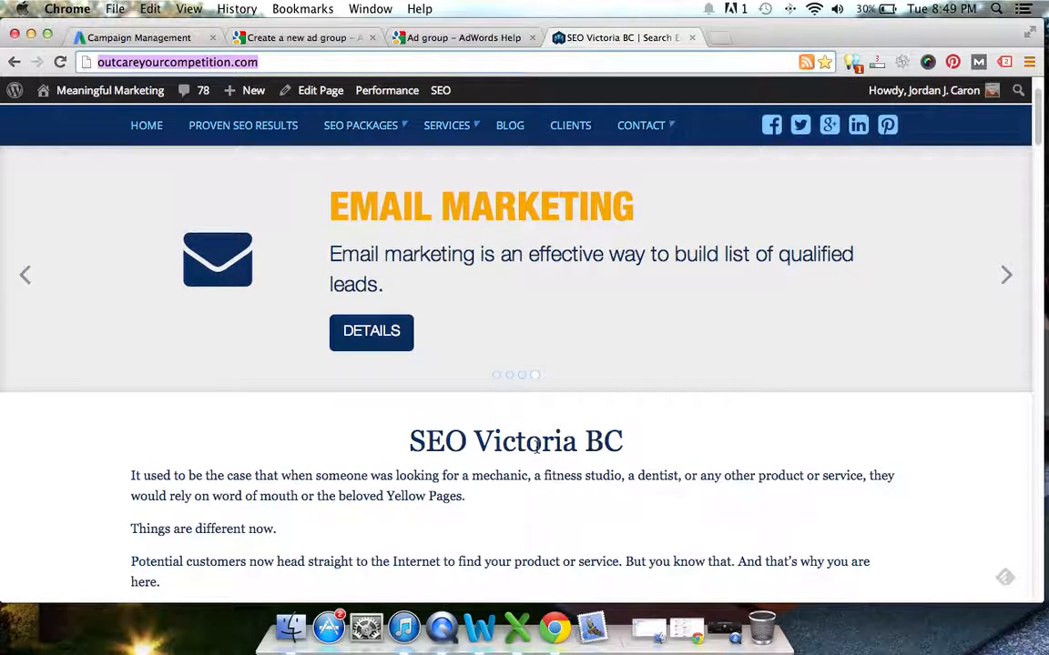
{"action": "double_click", "coordinate": [515, 441]}
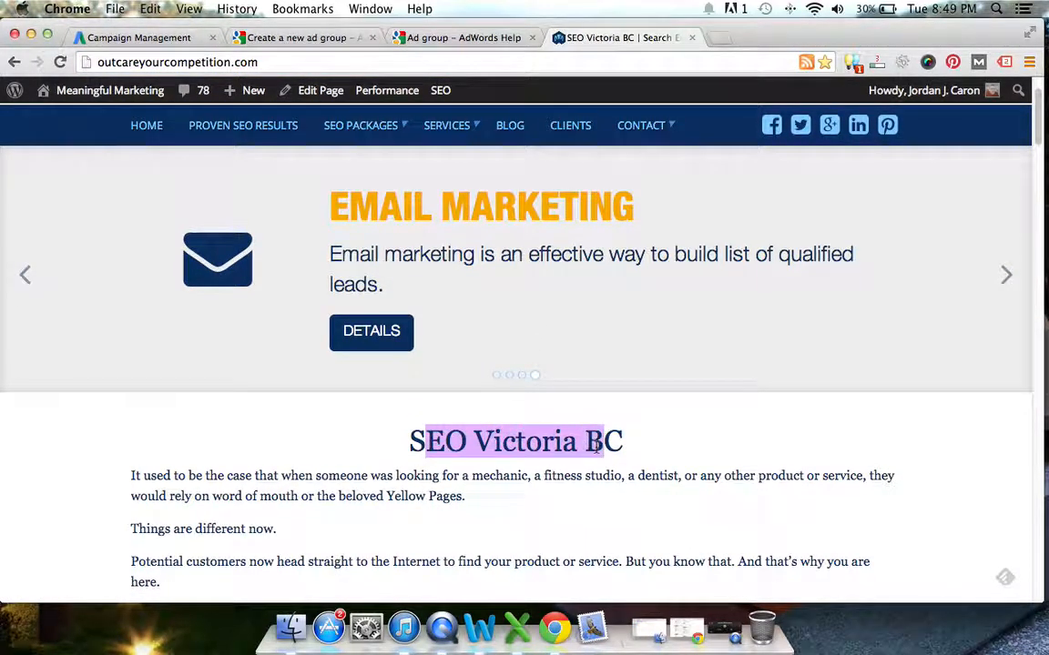
{"action": "mouse_move", "coordinate": [191, 52]}
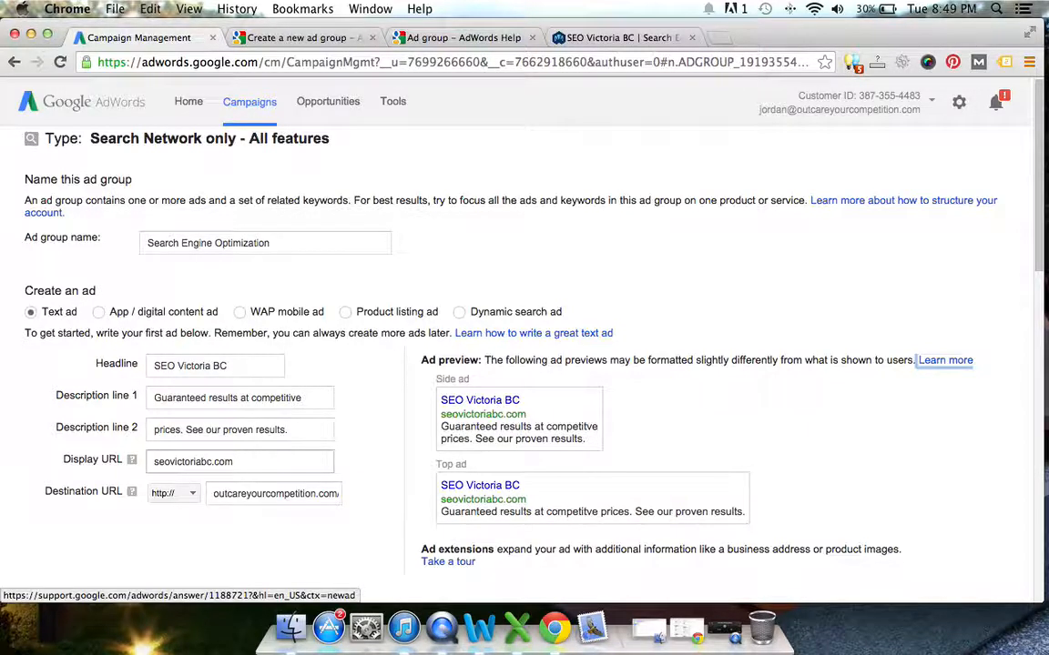
{"action": "left_click", "coordinate": [619, 38]}
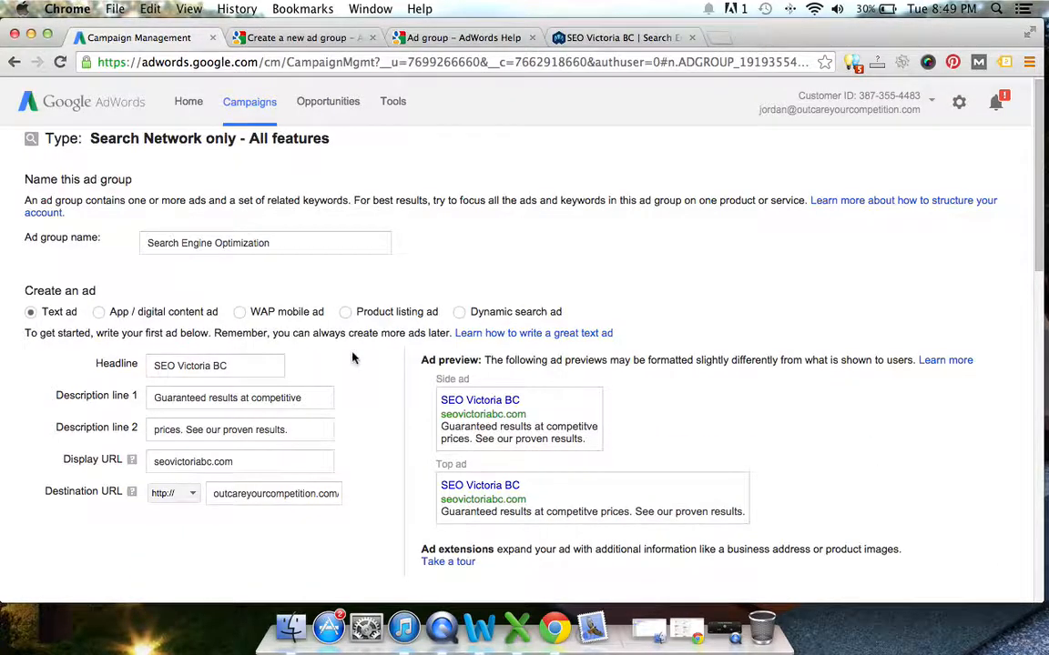
Step: Scroll to the Keywords section and highlight the tip to start with 10-20 keywords
{"action": "scroll", "scroll_direction": "down", "scroll_amount": 3}
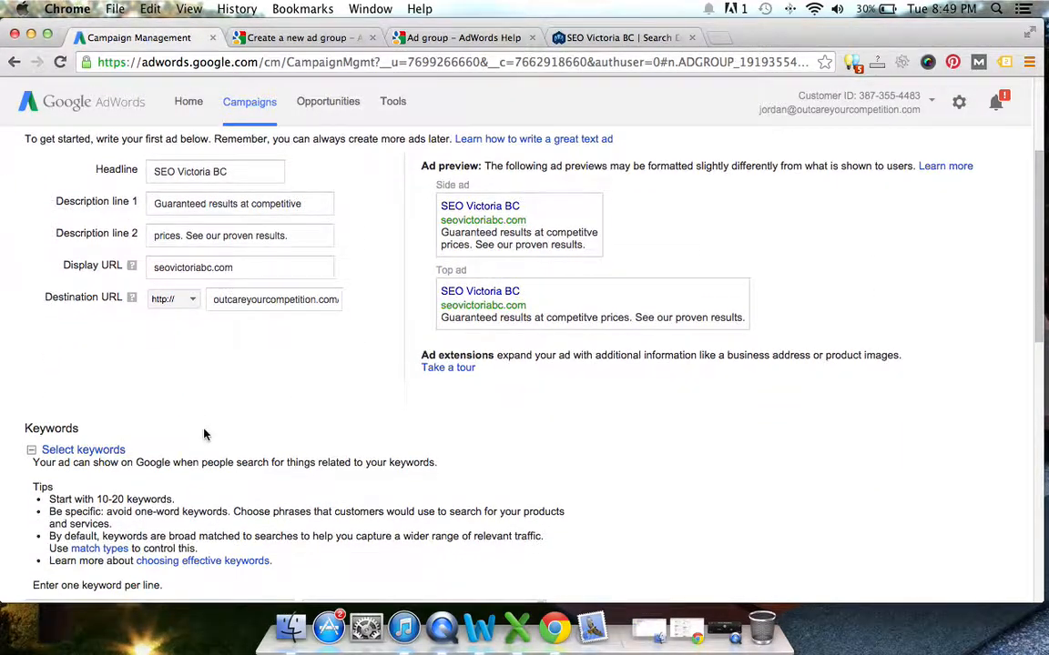
{"action": "scroll", "scroll_direction": "down", "scroll_amount": 3}
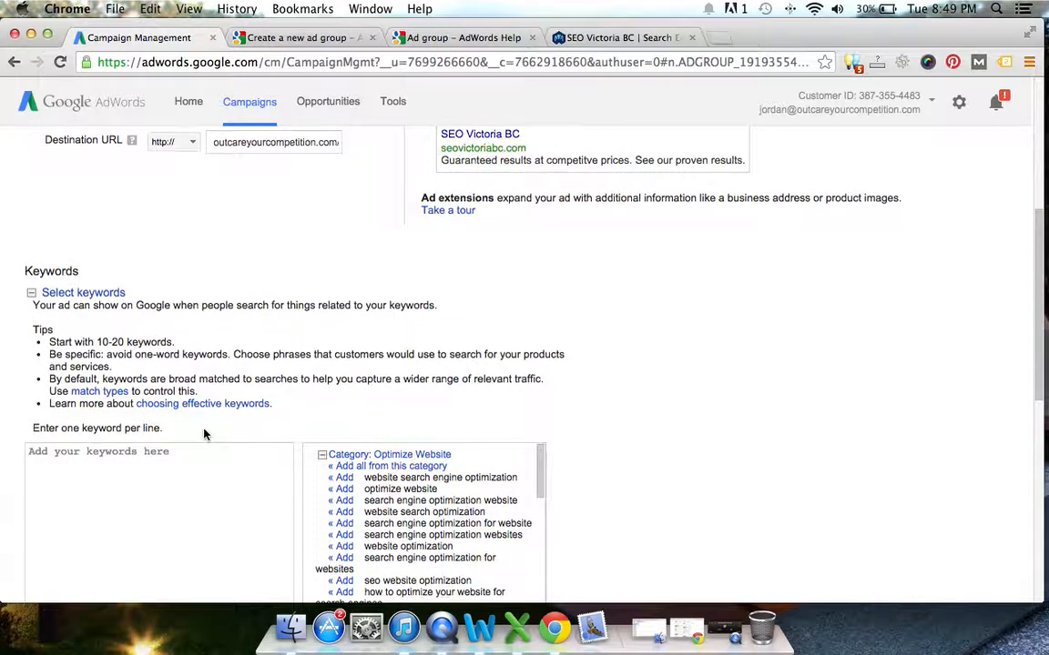
{"action": "scroll", "scroll_direction": "down", "scroll_amount": 3}
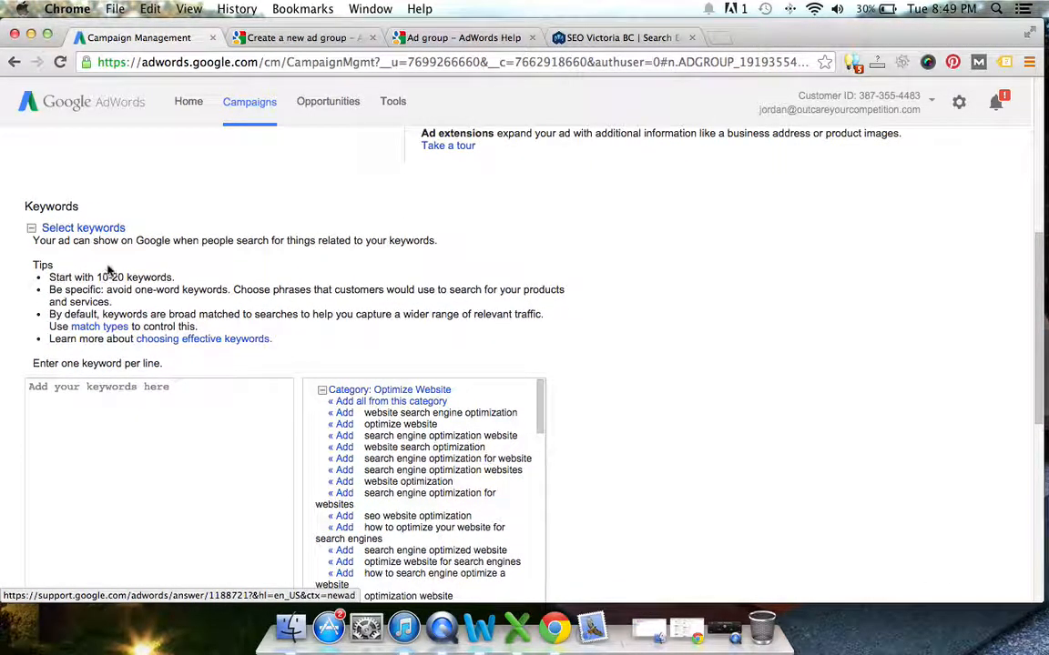
{"action": "double_click", "coordinate": [107, 277]}
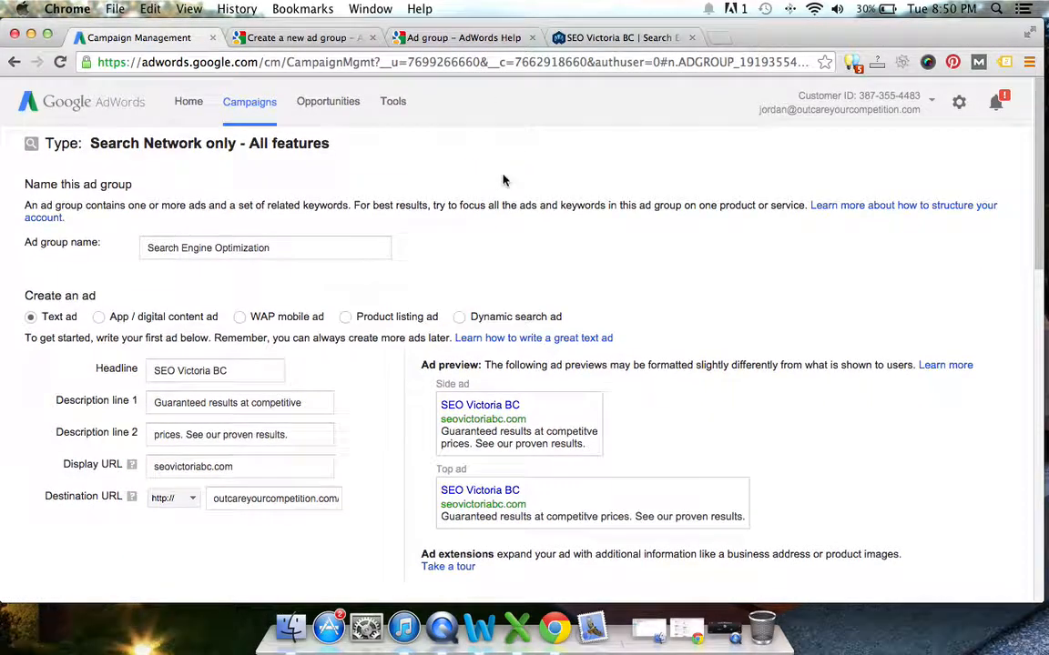
Step: Add 'website search engine optimization' and 'seo for website' from the suggested keywords
{"action": "scroll", "scroll_direction": "down", "scroll_amount": 3}
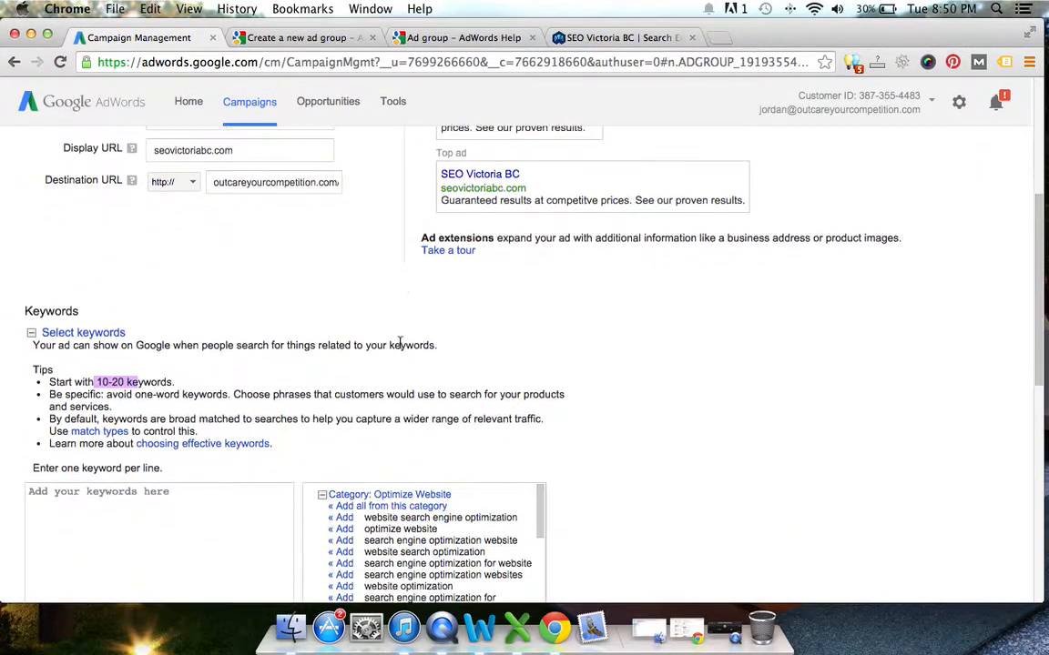
{"action": "scroll", "scroll_direction": "down", "scroll_amount": 3}
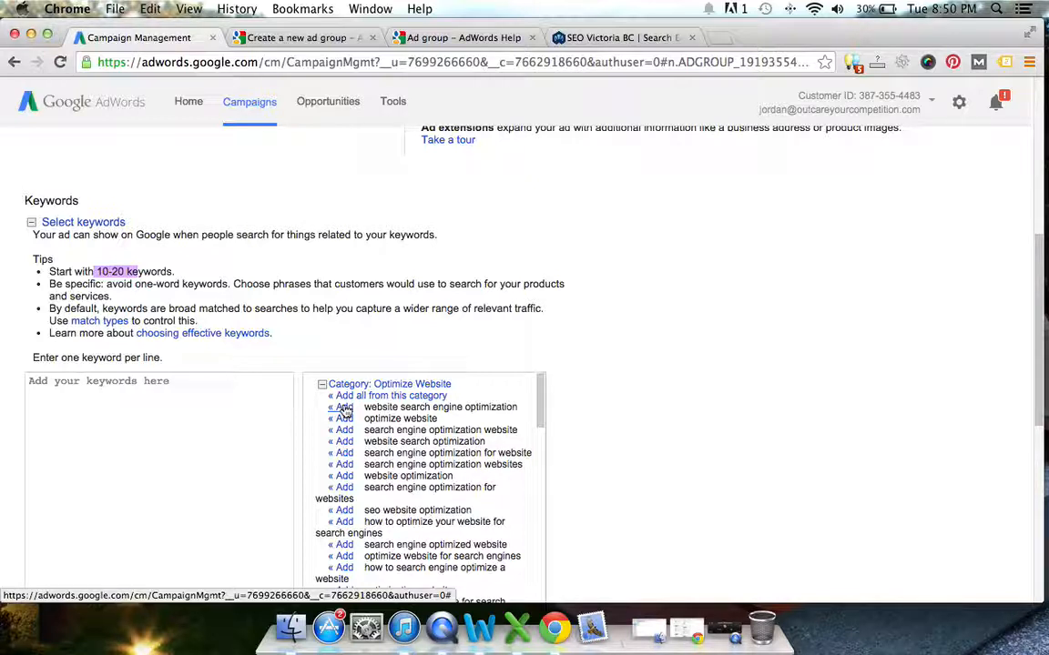
{"action": "left_click", "coordinate": [343, 407]}
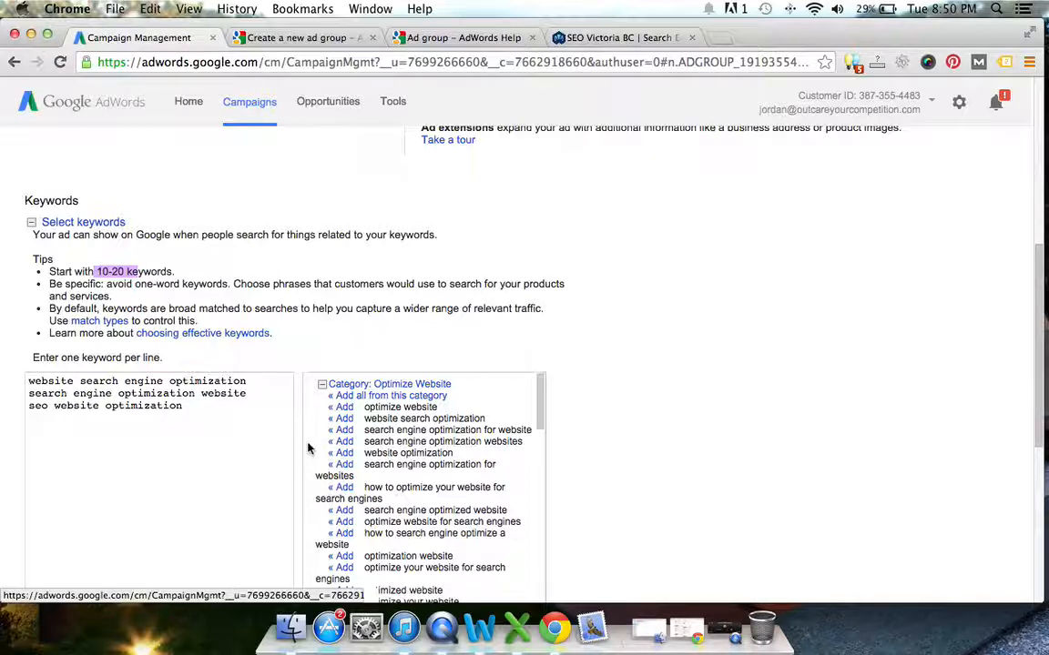
{"action": "scroll", "scroll_direction": "down", "scroll_amount": 3}
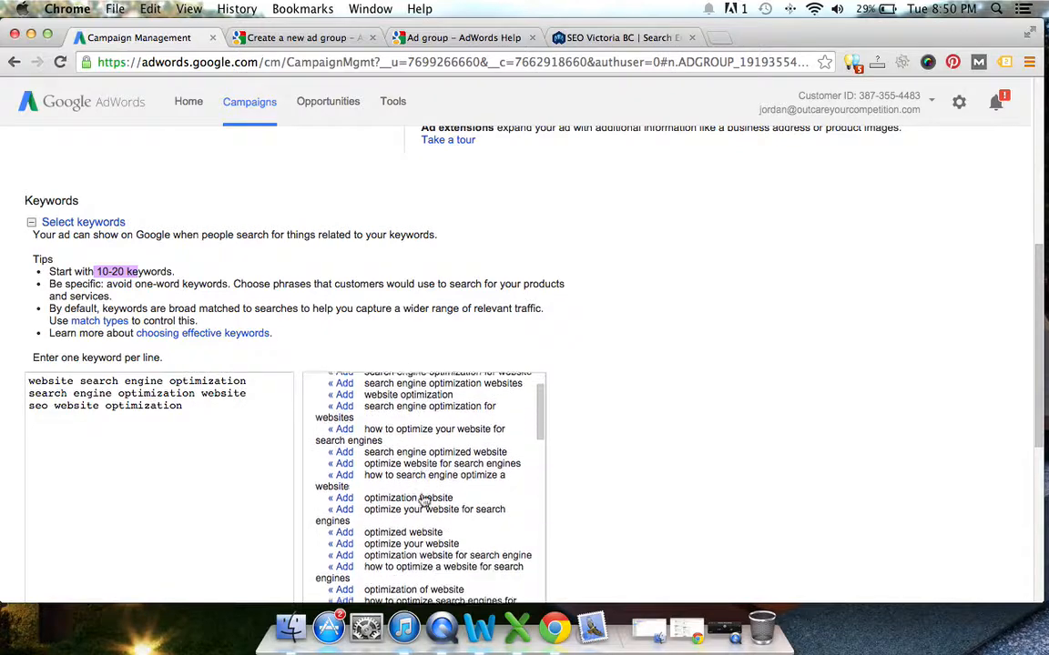
{"action": "scroll", "scroll_direction": "down", "scroll_amount": 3}
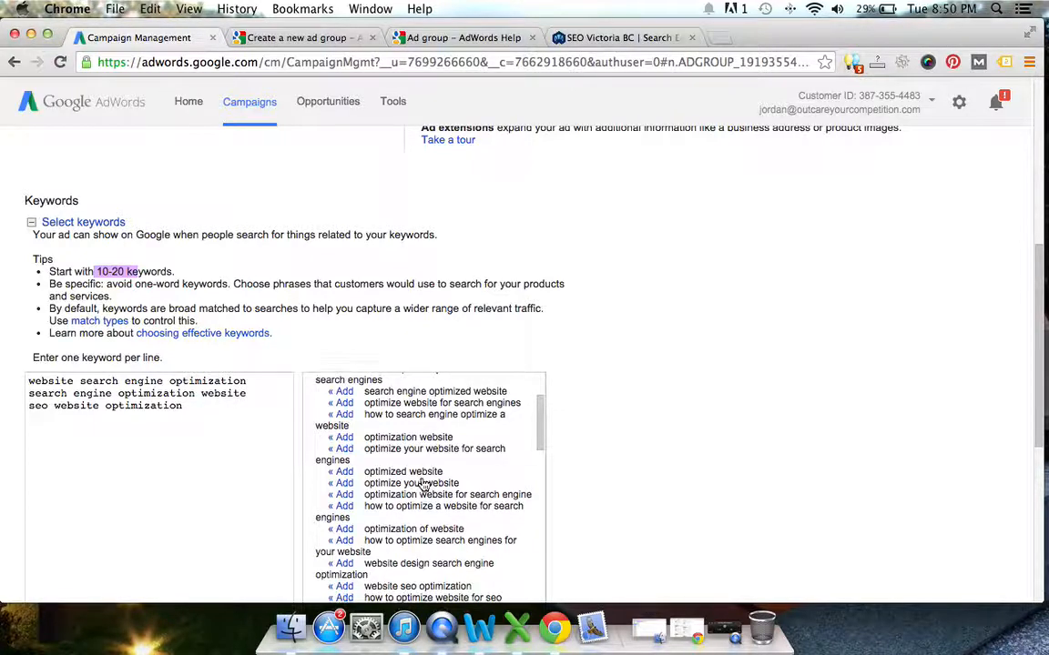
{"action": "scroll", "scroll_direction": "down", "scroll_amount": 3}
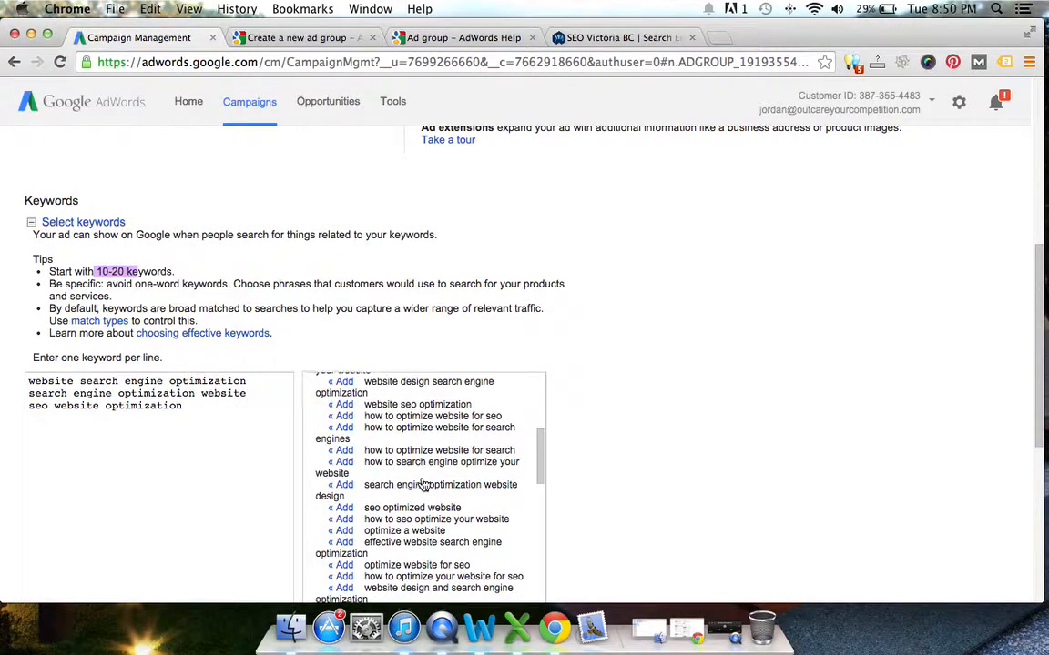
{"action": "scroll", "scroll_direction": "down", "scroll_amount": 3}
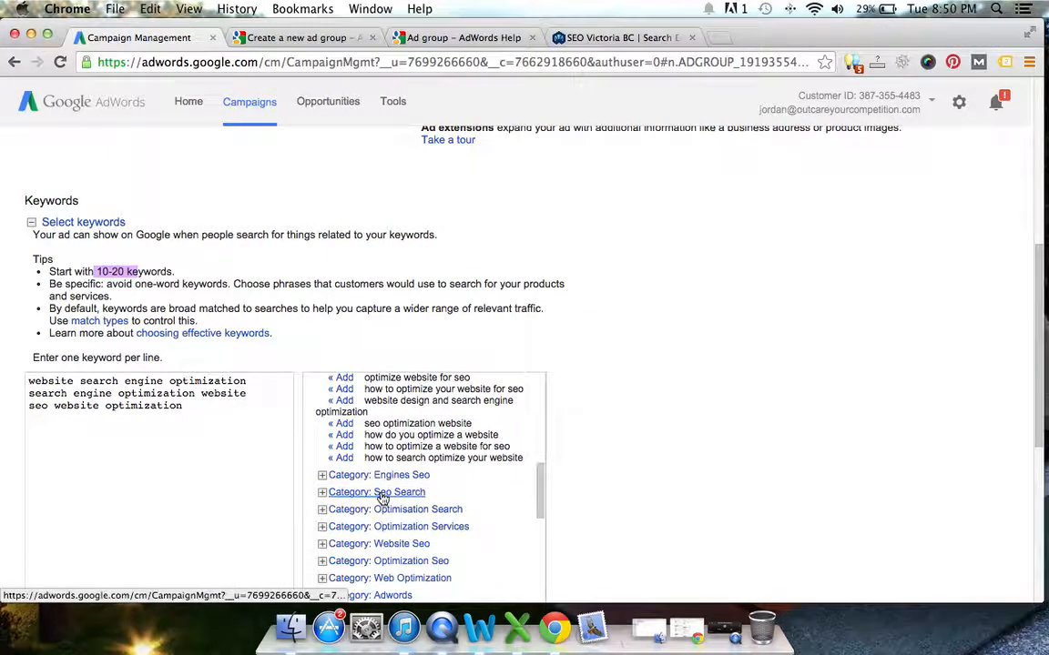
{"action": "mouse_move", "coordinate": [376, 544]}
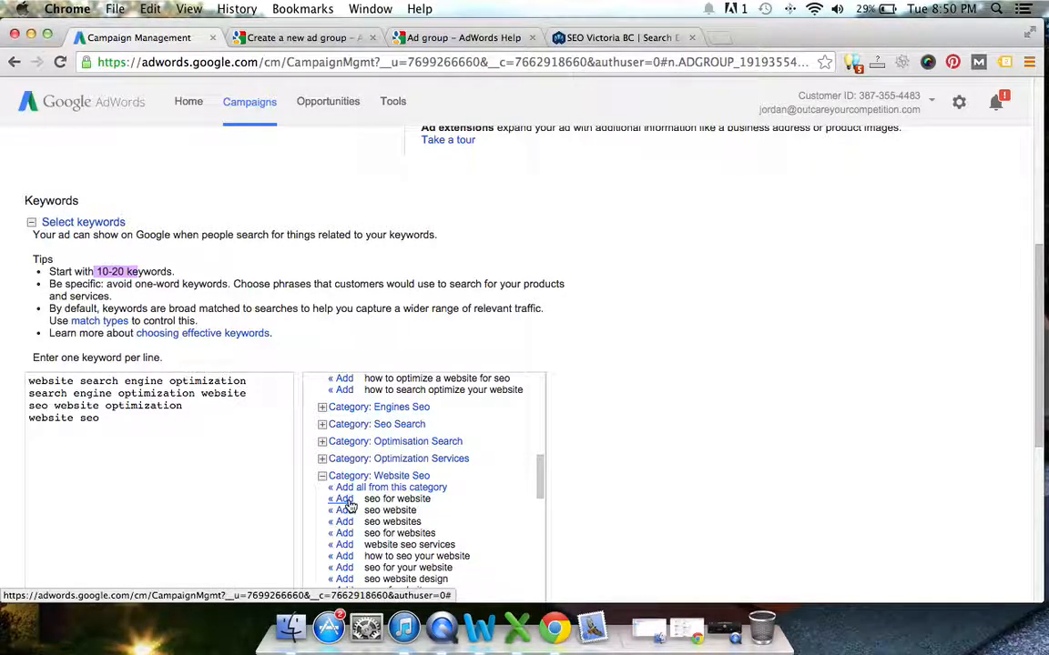
{"action": "left_click", "coordinate": [341, 499]}
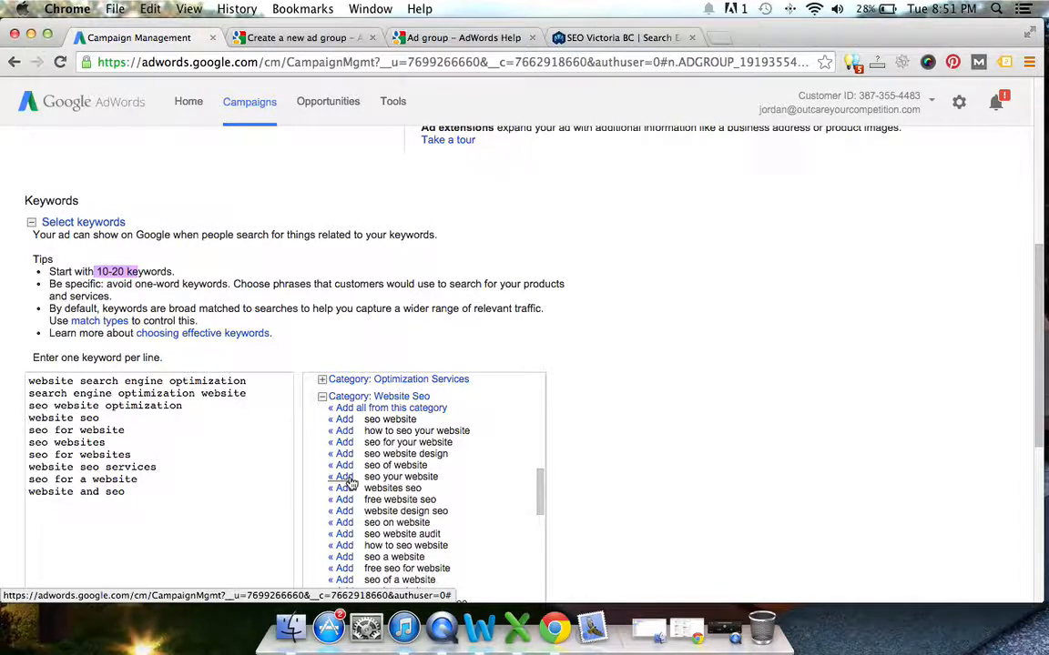
Step: Scroll through the Website Seo and Optimization Seo keyword suggestions
{"action": "scroll", "scroll_direction": "down", "scroll_amount": 3}
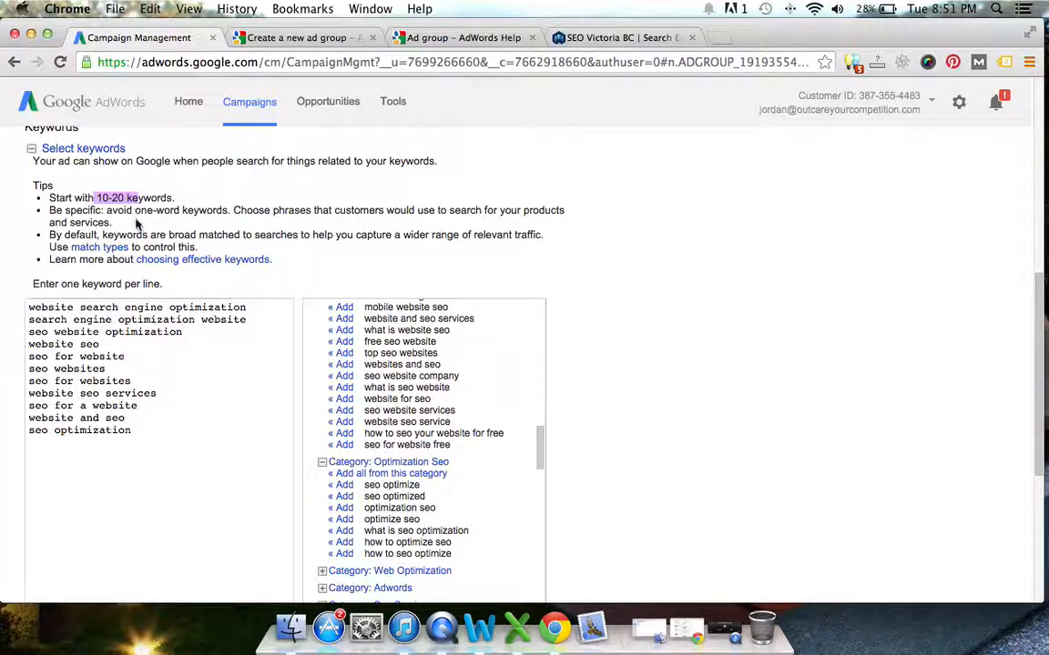
{"action": "scroll", "scroll_direction": "down", "scroll_amount": 3}
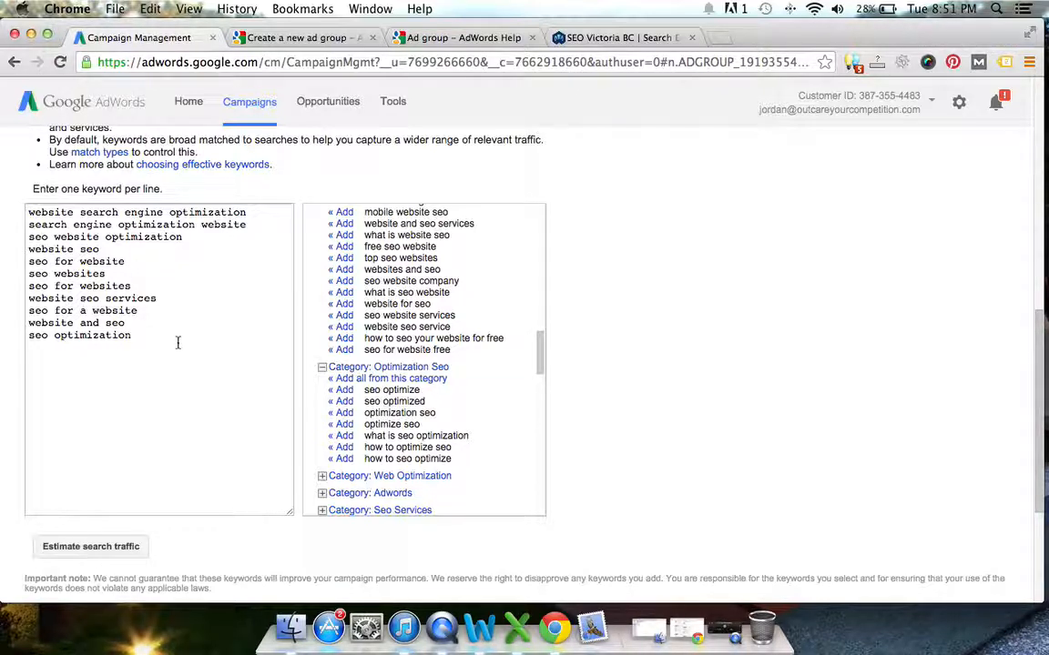
{"action": "scroll", "scroll_direction": "down", "scroll_amount": 3}
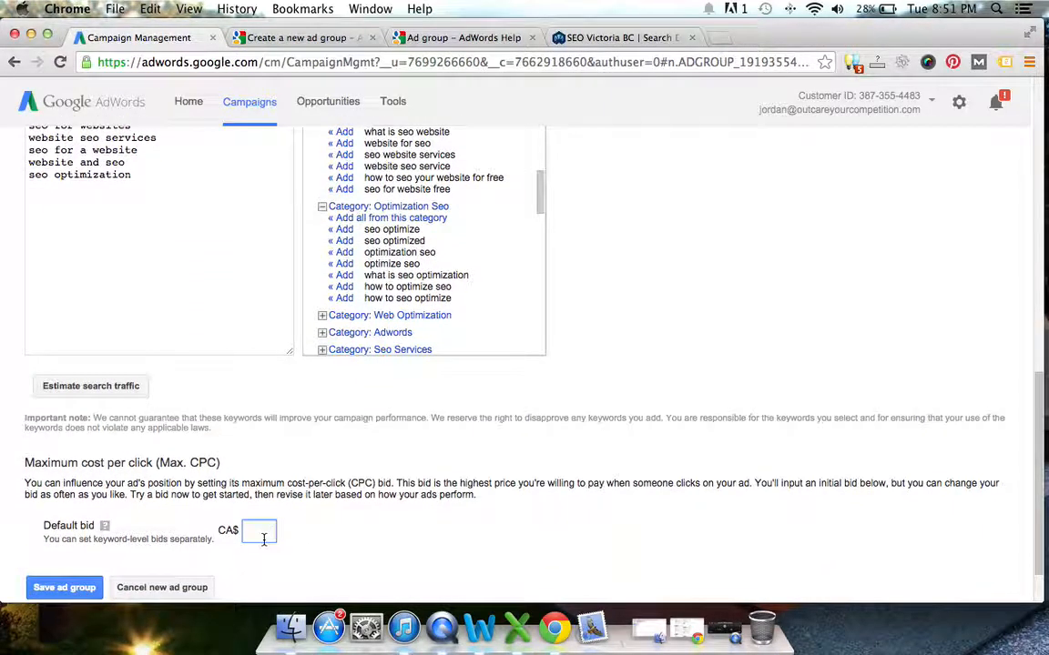
Step: Set the ad group's default maximum CPC bid to CA$1.25
{"action": "type", "text": "1.25"}
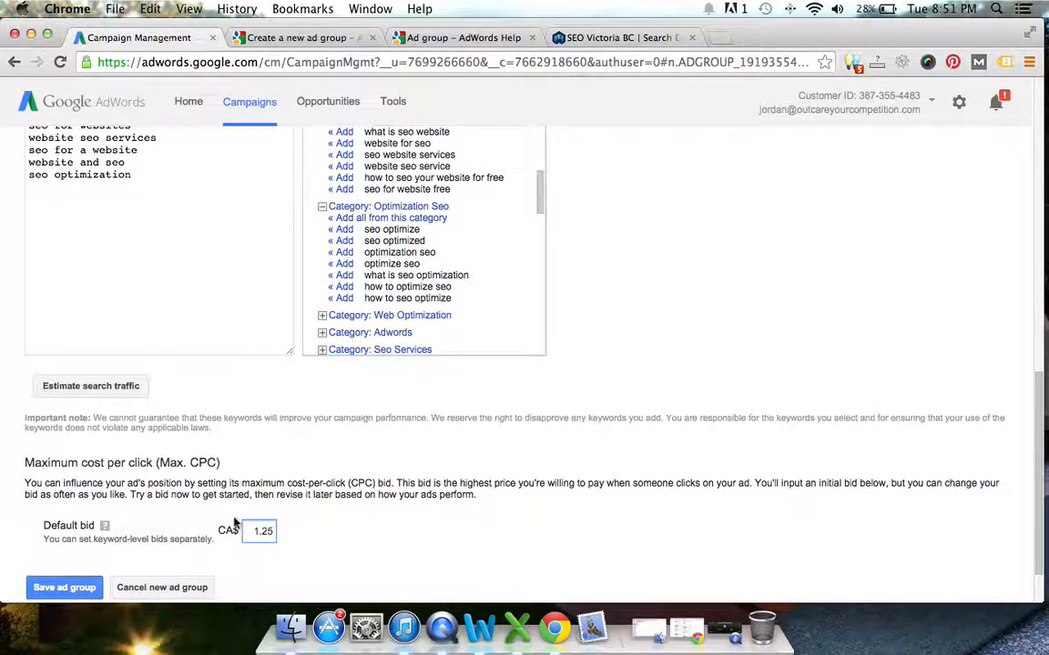
{"action": "scroll", "scroll_direction": "down", "scroll_amount": 3}
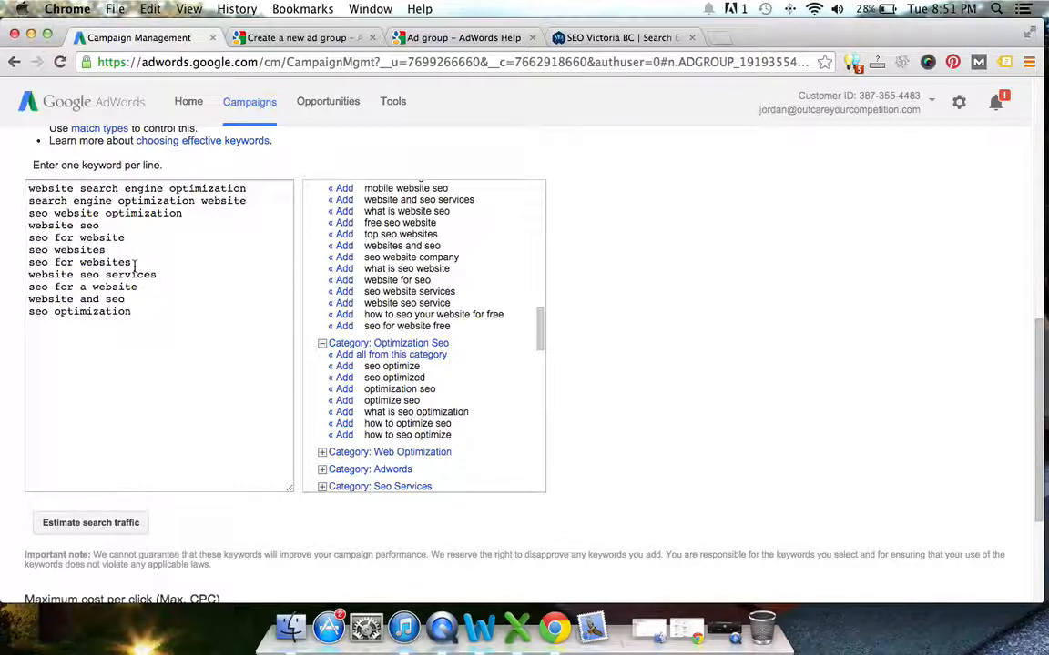
{"action": "scroll", "scroll_direction": "down", "scroll_amount": 3}
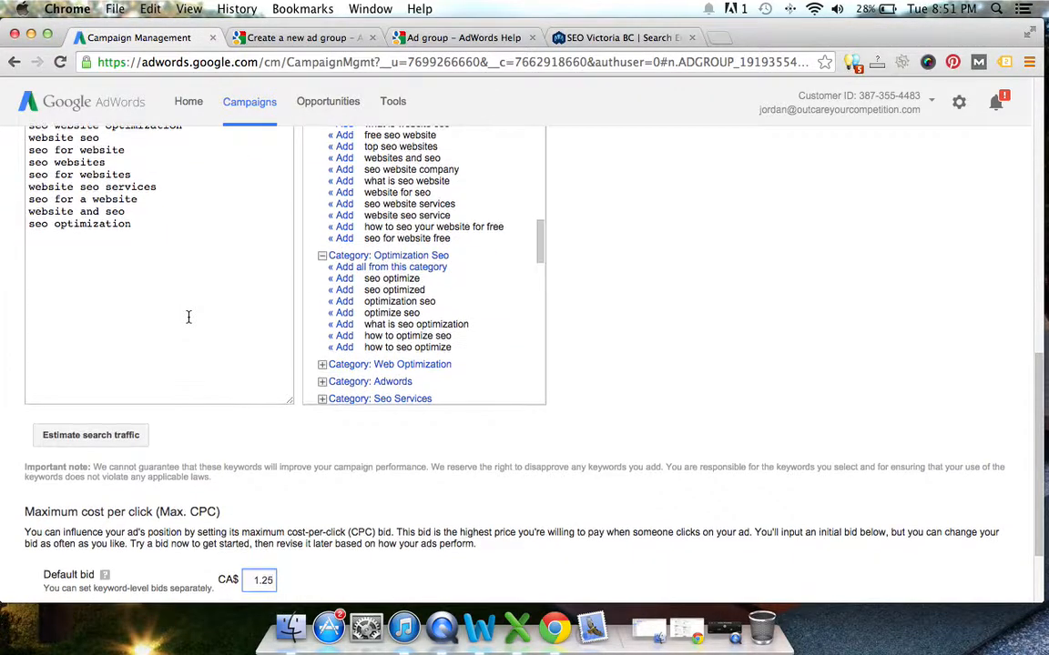
{"action": "scroll", "scroll_direction": "down", "scroll_amount": 3}
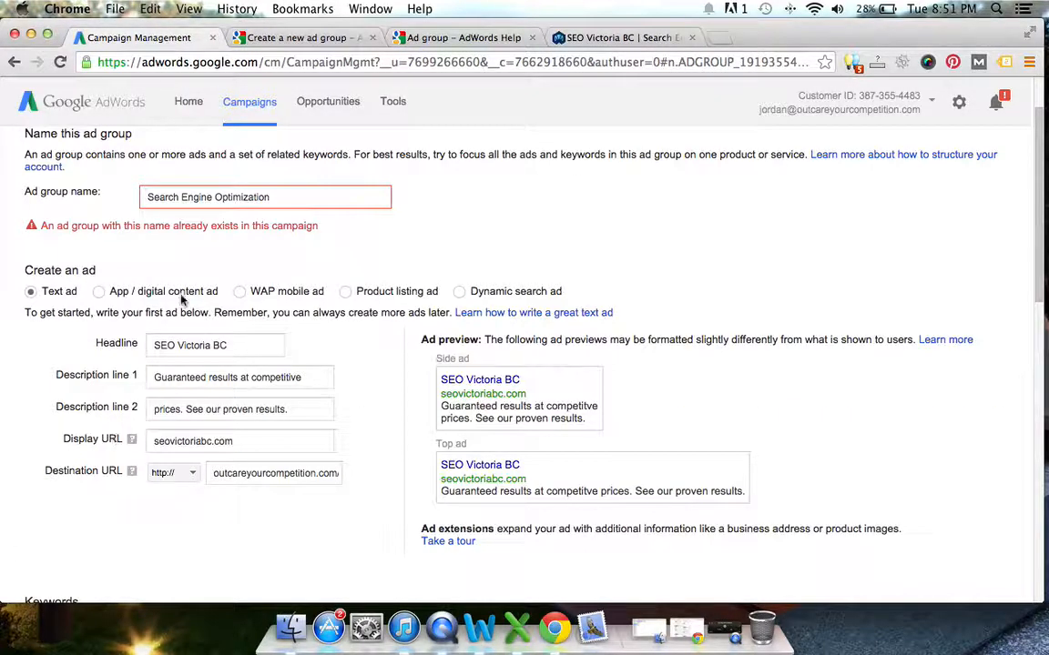
Step: Rename the ad group to 'SEO Services' and save it under the SEO campaign
{"action": "double_click", "coordinate": [246, 197]}
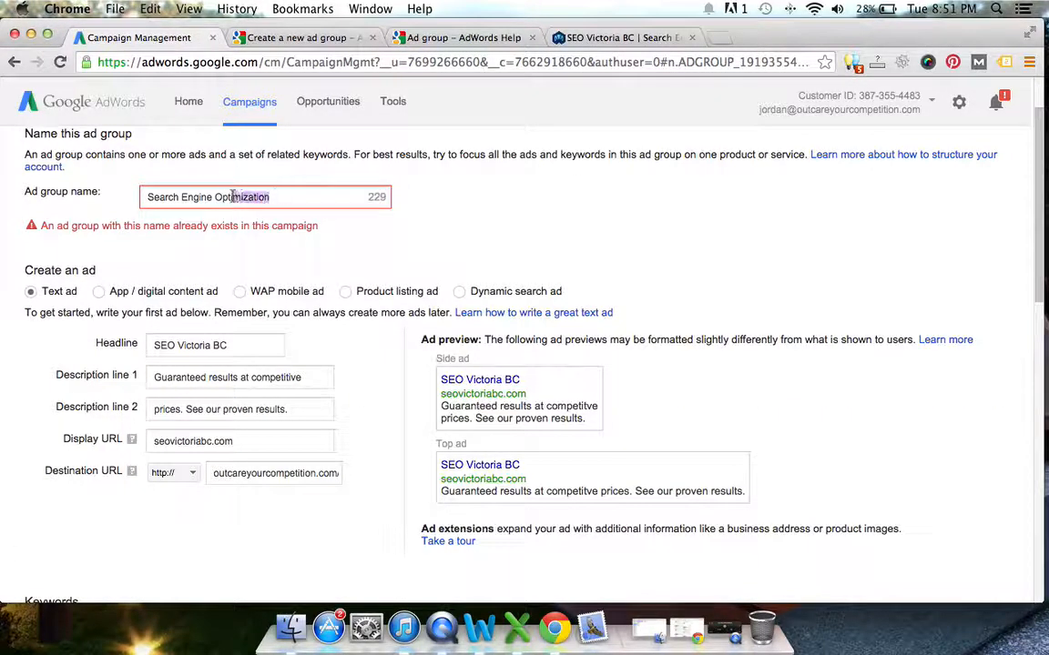
{"action": "triple_click", "coordinate": [207, 197]}
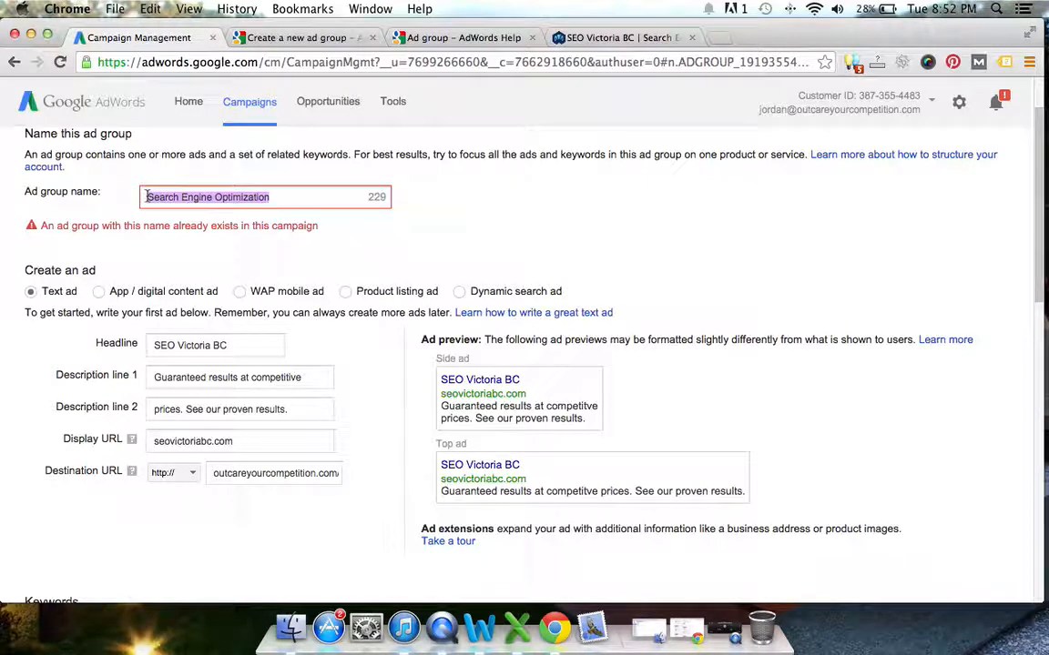
{"action": "type", "text": "SEO Services"}
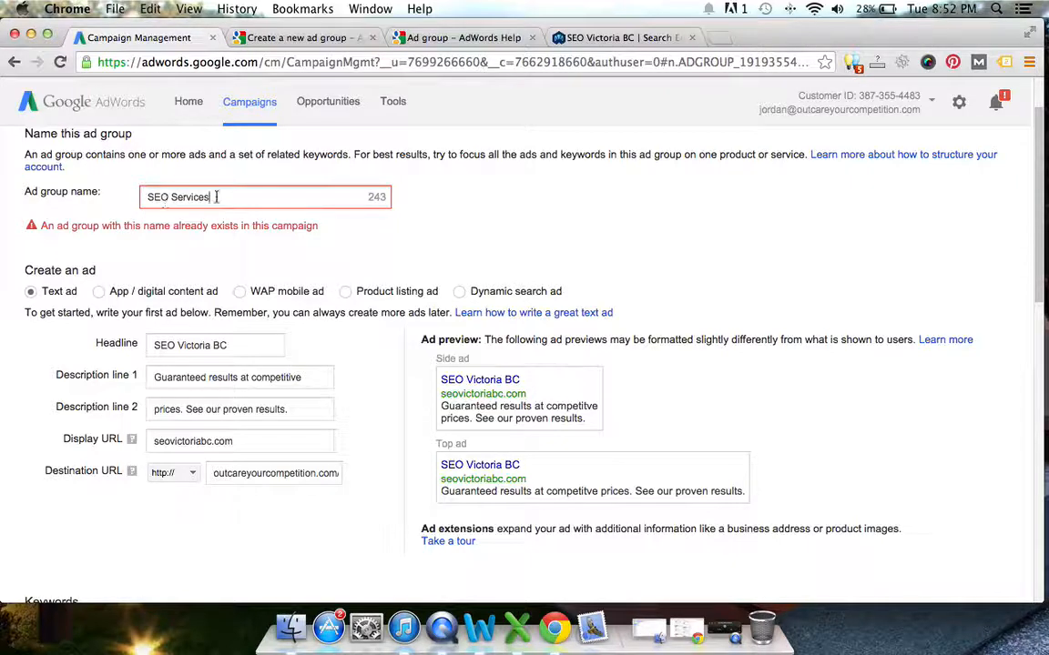
{"action": "scroll", "scroll_direction": "down", "scroll_amount": 3}
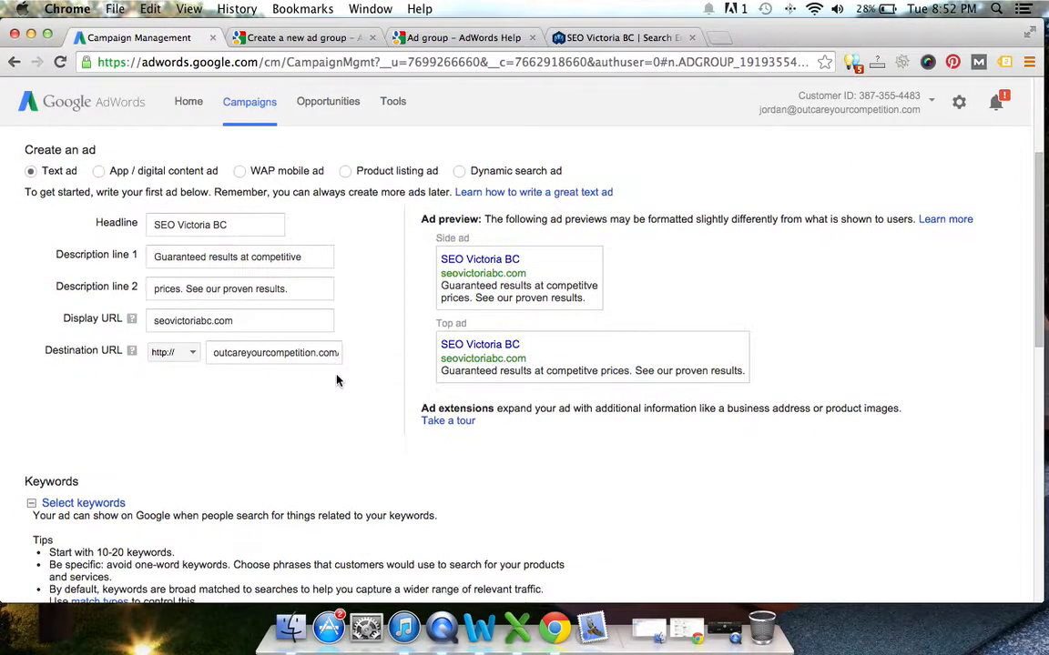
{"action": "scroll", "scroll_direction": "down", "scroll_amount": 3}
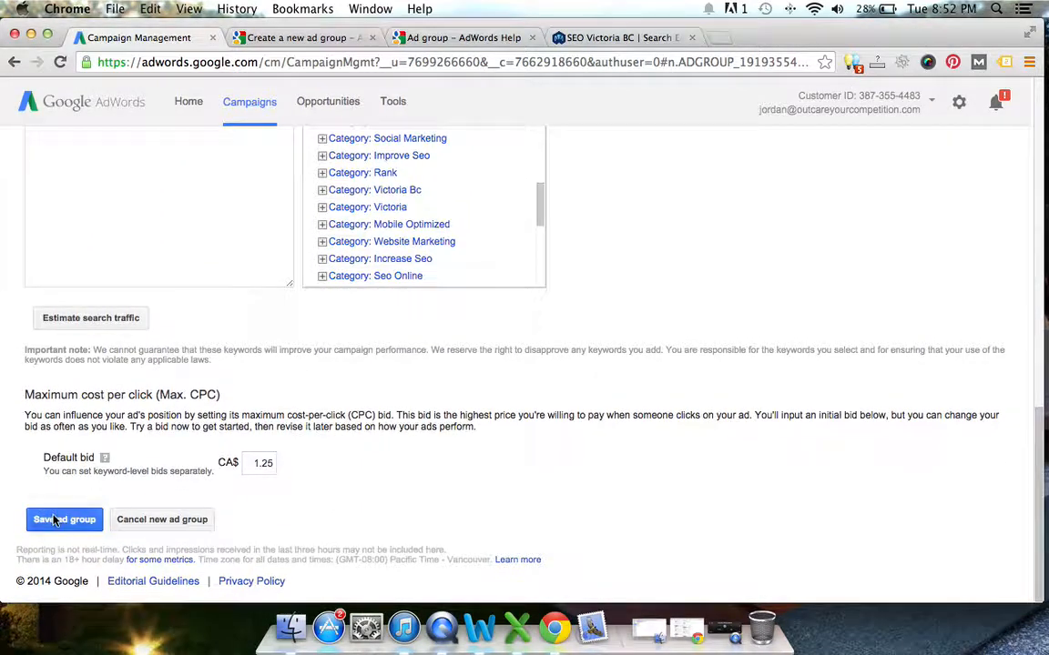
{"action": "left_click", "coordinate": [63, 519]}
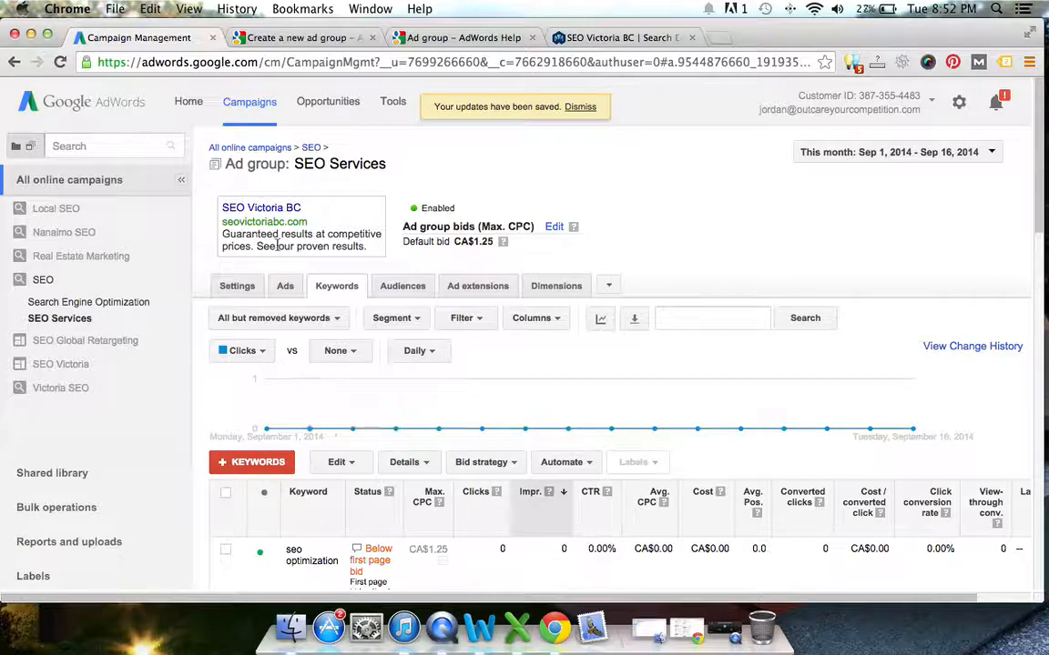
{"action": "left_click", "coordinate": [43, 279]}
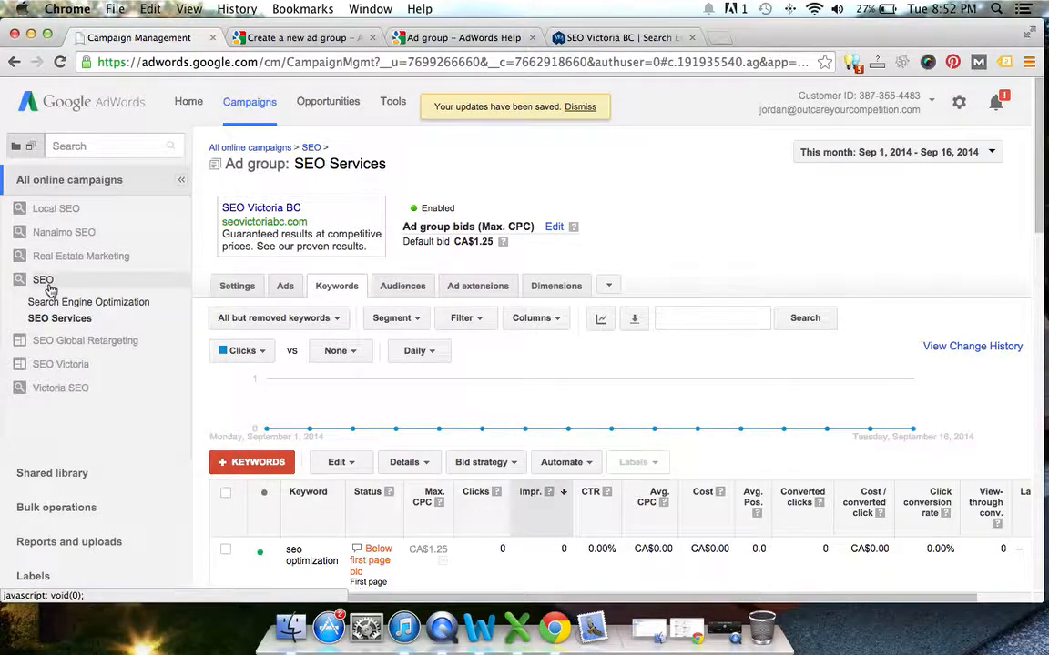
Step: Remove the old Search Engine Optimization ad group from the SEO campaign
{"action": "left_click", "coordinate": [43, 279]}
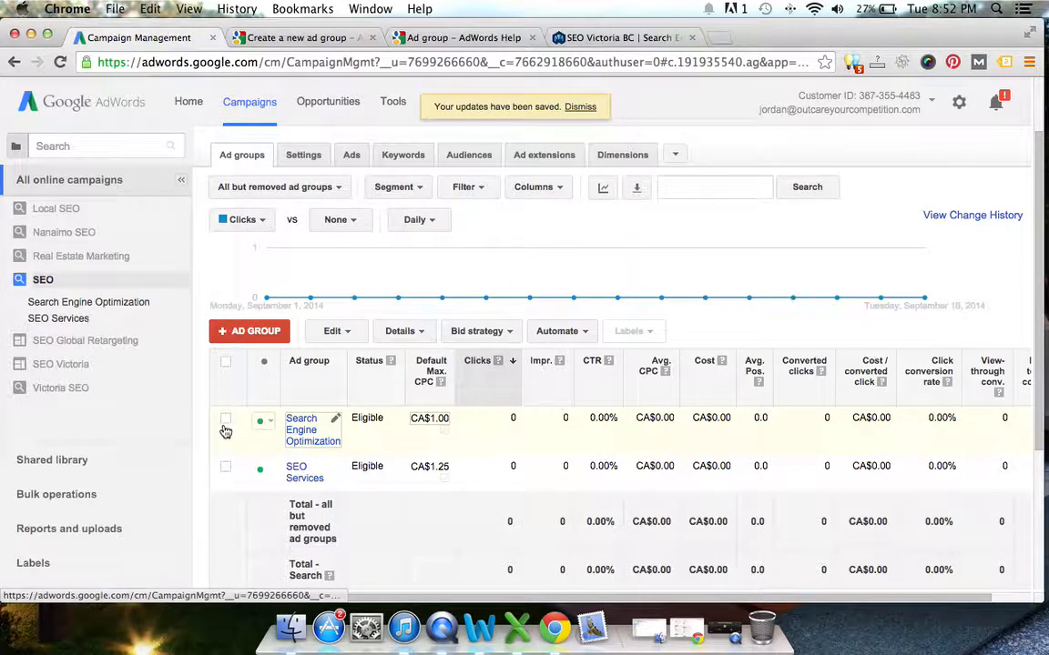
{"action": "left_click", "coordinate": [332, 330]}
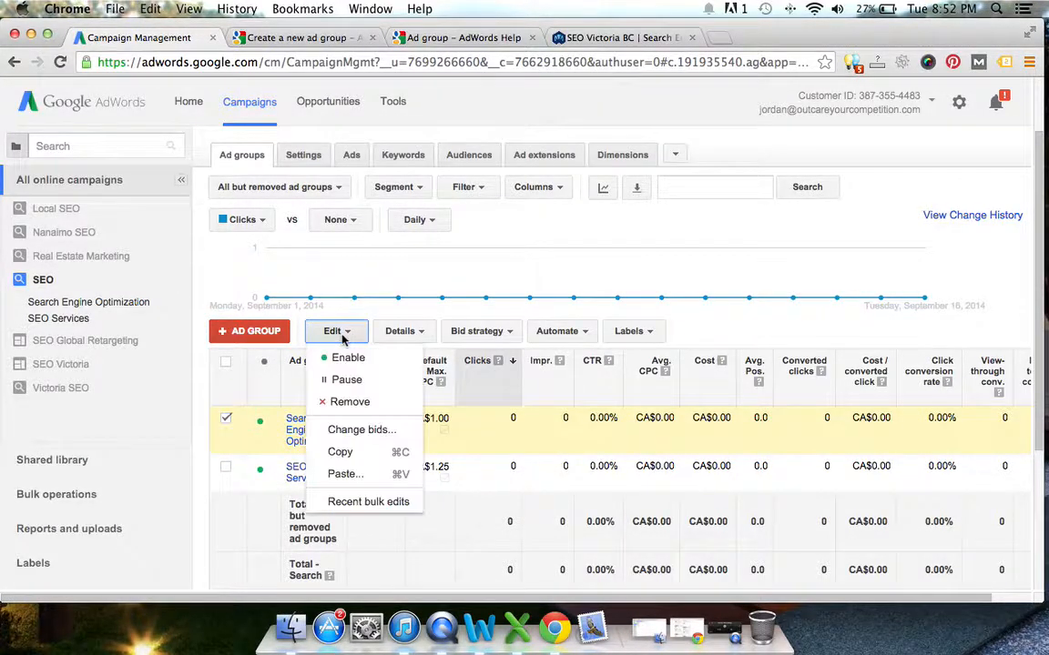
{"action": "left_click", "coordinate": [349, 402]}
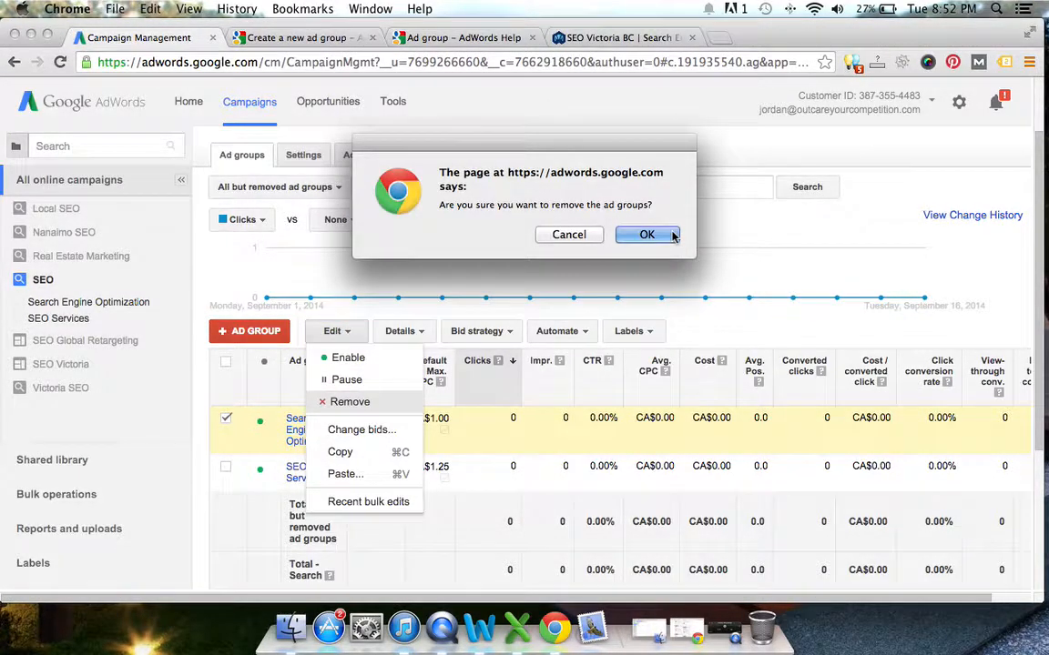
{"action": "left_click", "coordinate": [646, 234]}
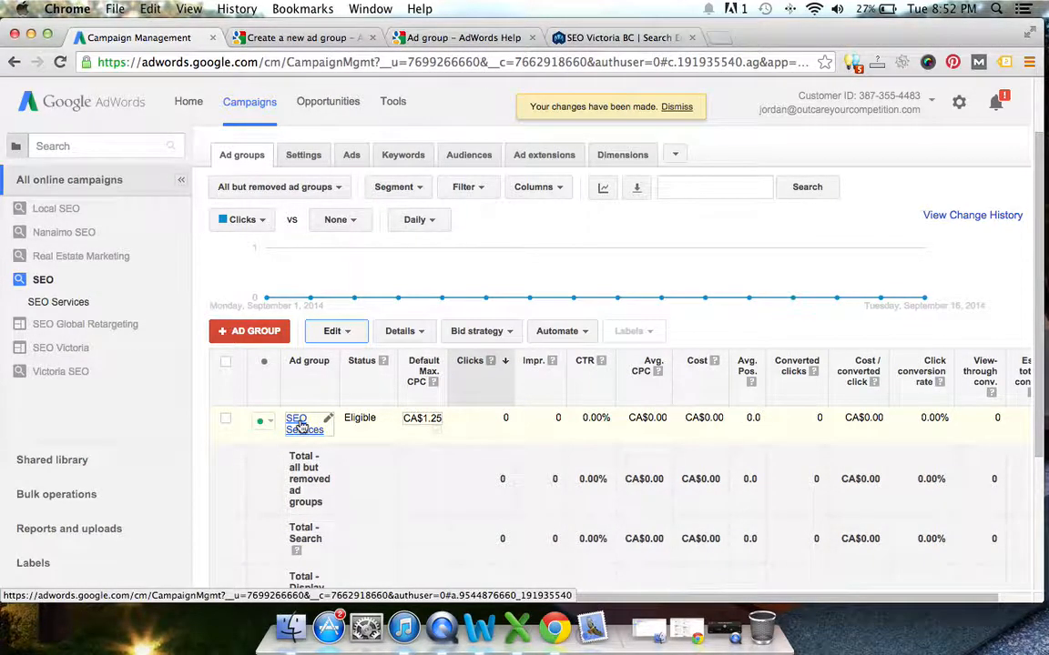
Step: Open the SEO Services ad group, review its ad, then show its keyword list
{"action": "left_click", "coordinate": [304, 418]}
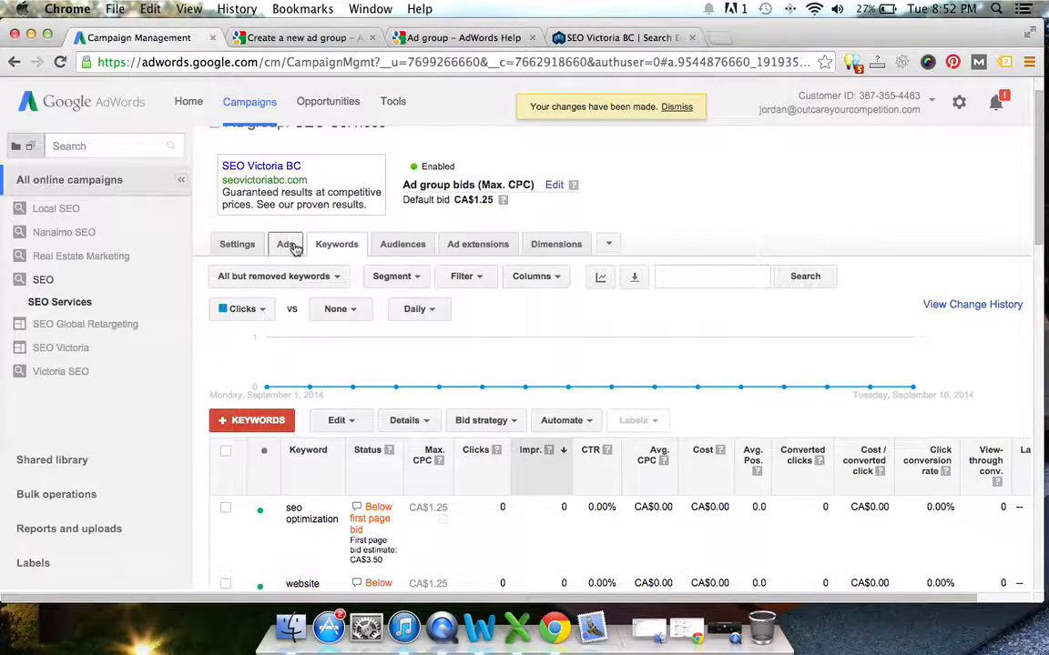
{"action": "left_click", "coordinate": [285, 243]}
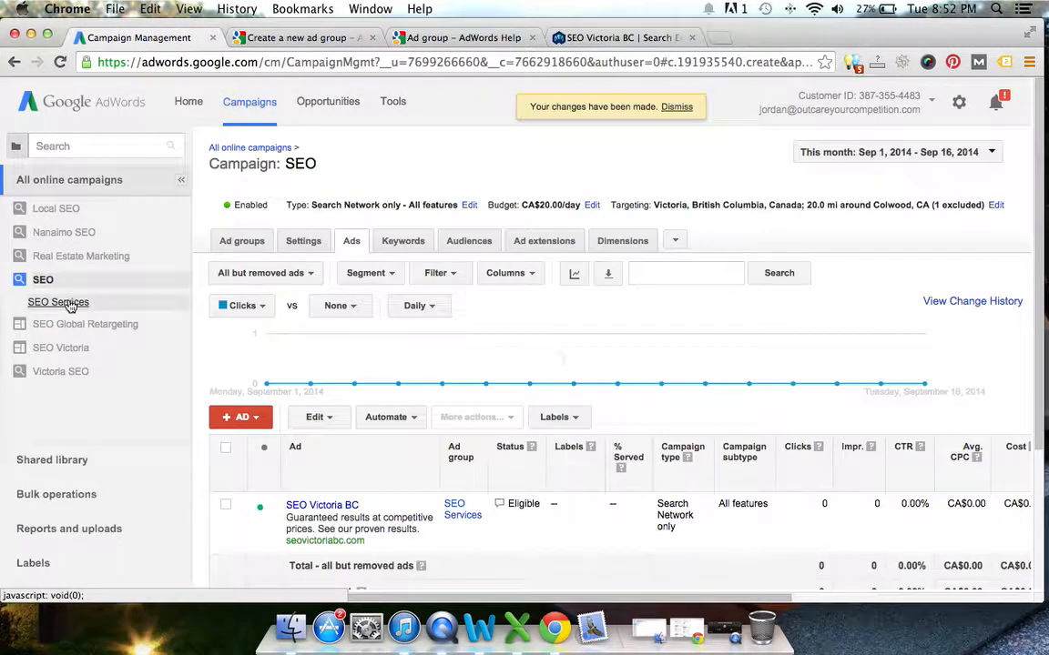
{"action": "left_click", "coordinate": [58, 301]}
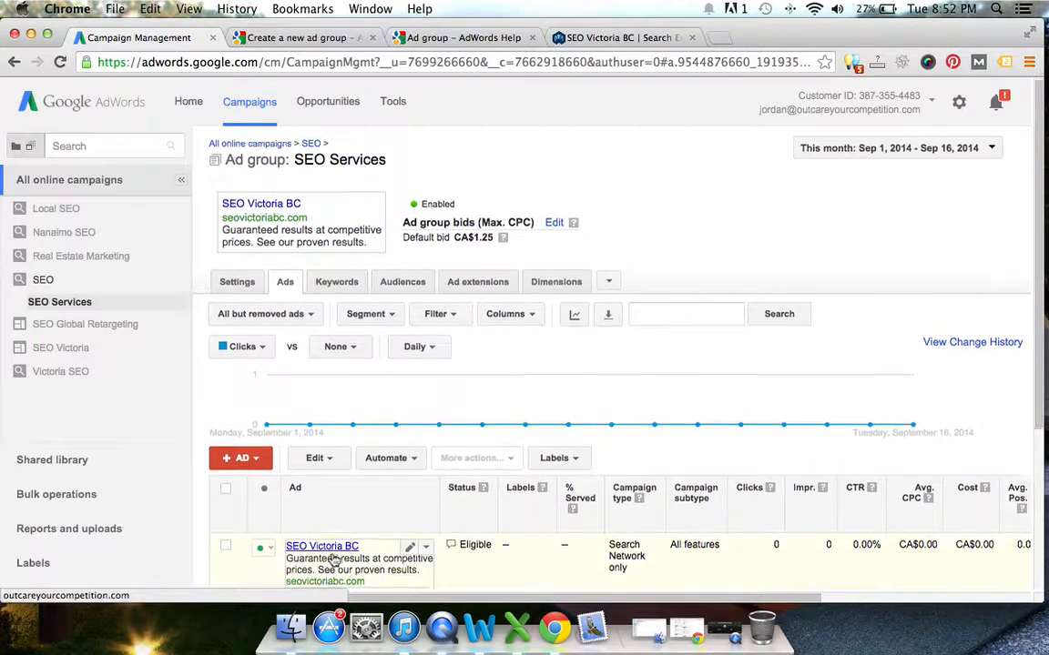
{"action": "scroll", "scroll_direction": "down", "scroll_amount": 3}
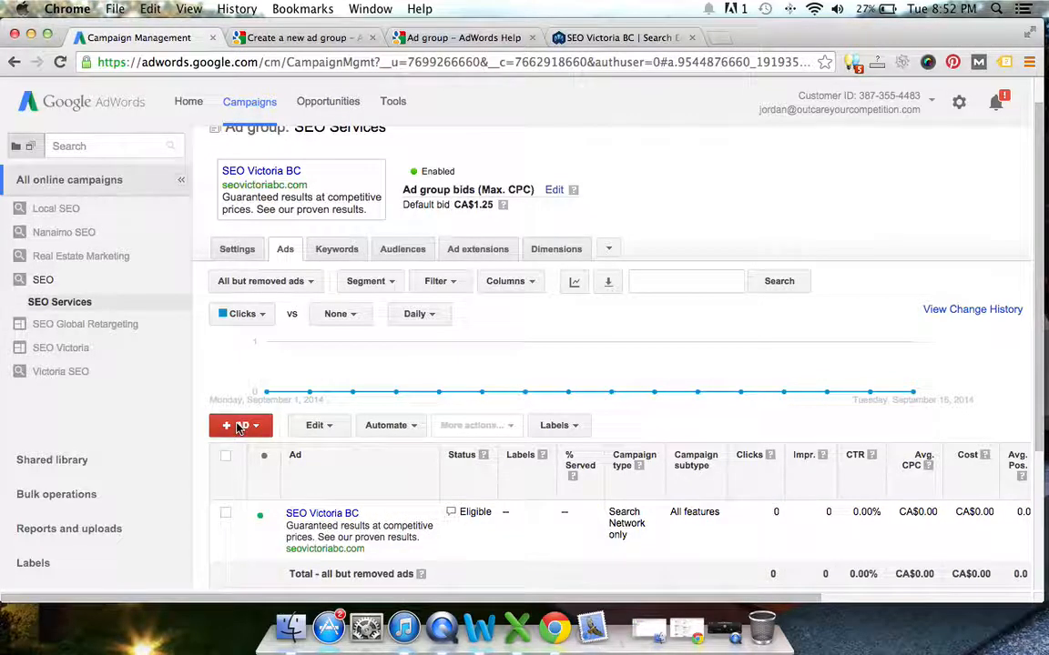
{"action": "left_click", "coordinate": [240, 425]}
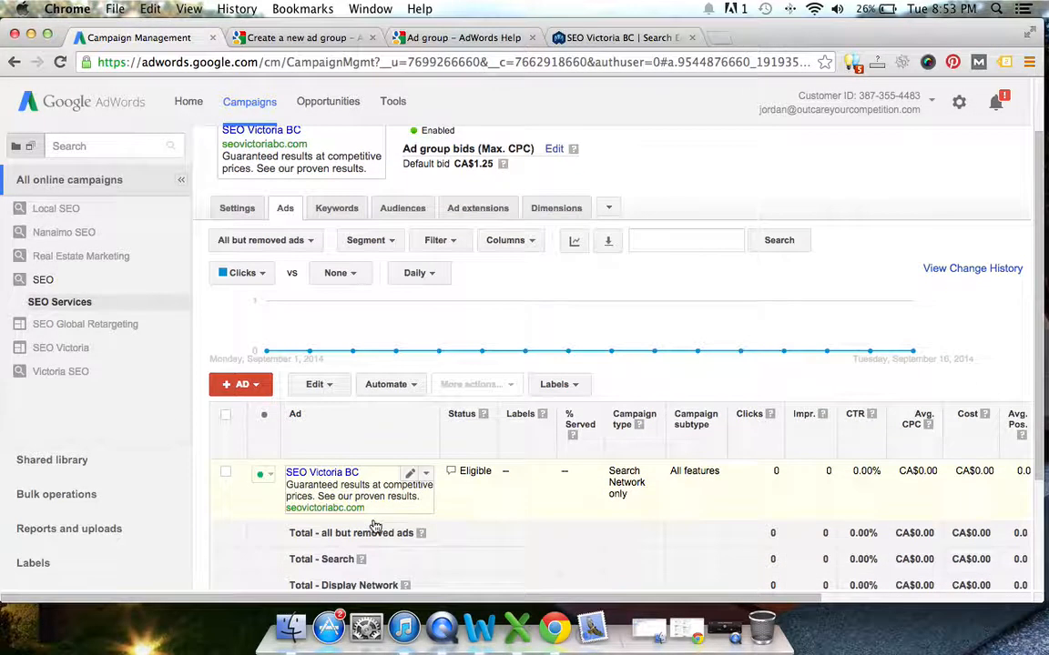
{"action": "mouse_move", "coordinate": [754, 487]}
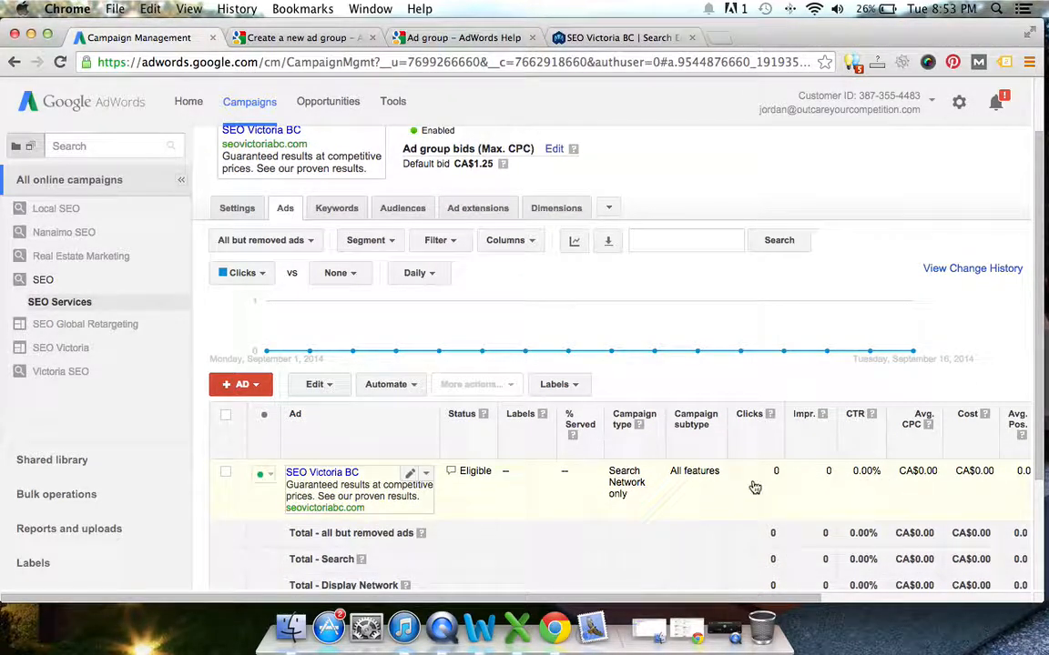
{"action": "mouse_move", "coordinate": [687, 513]}
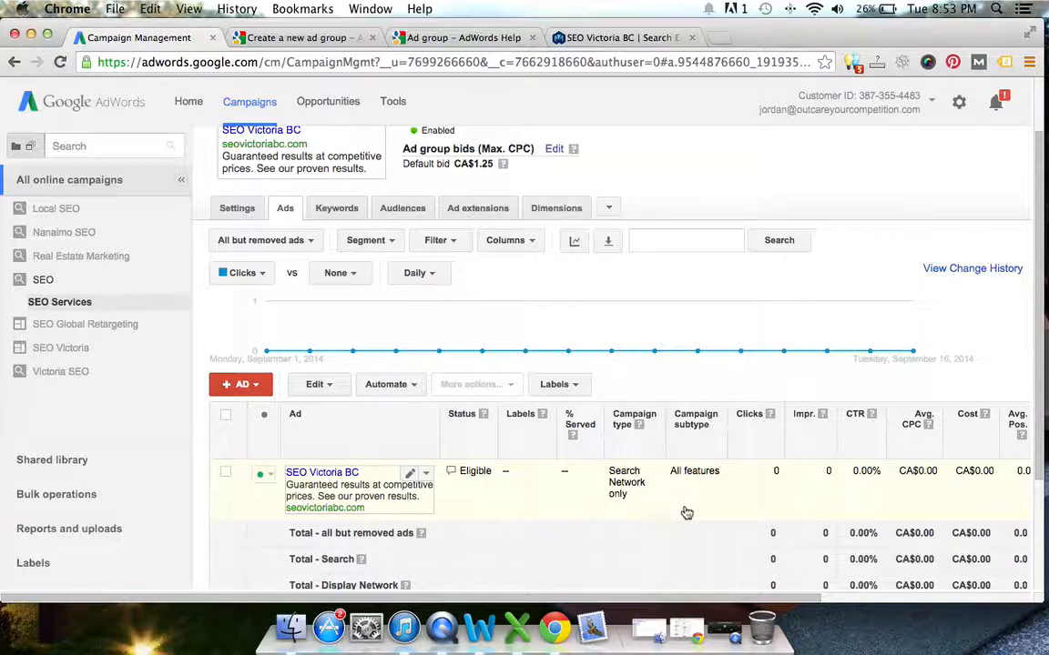
{"action": "mouse_move", "coordinate": [363, 219]}
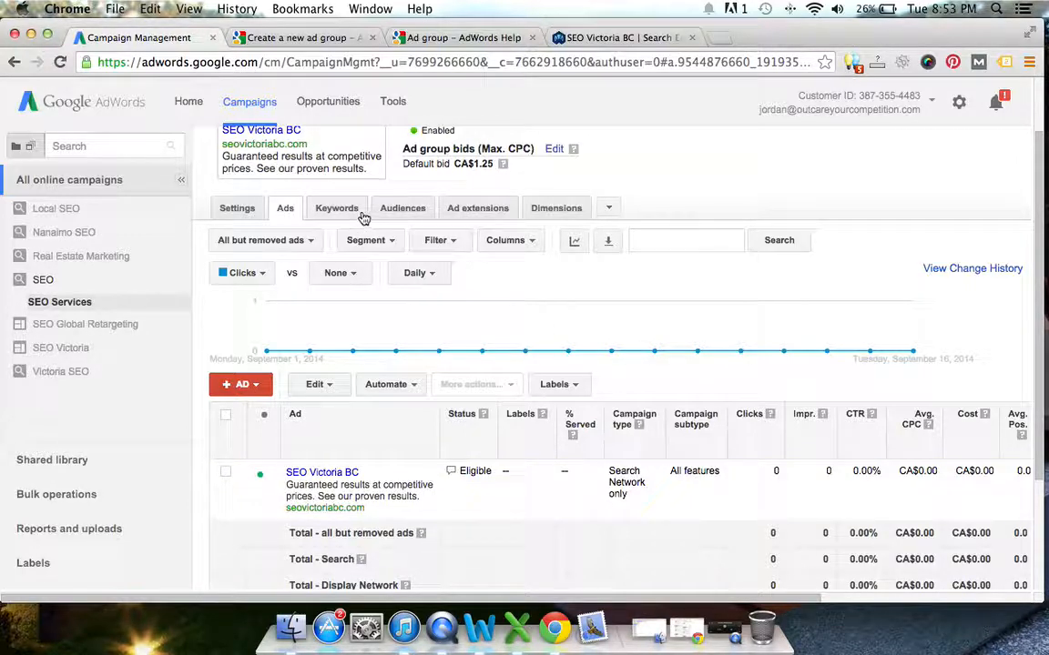
{"action": "left_click", "coordinate": [335, 207]}
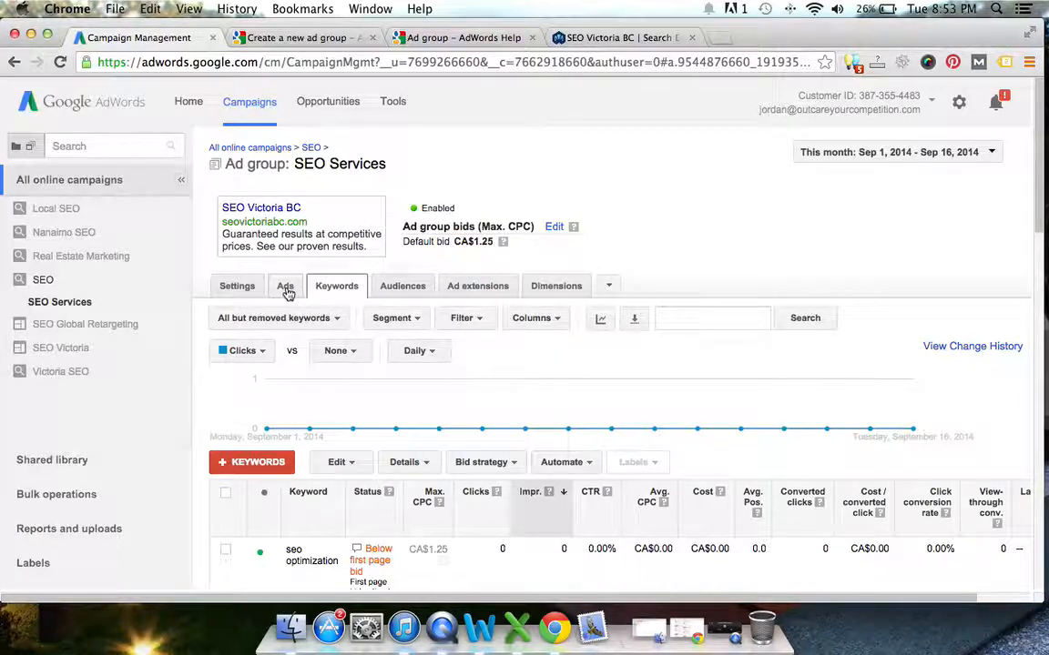
Step: Change the seo optimization keyword's Max. CPC bid to CA$3.50 and save it
{"action": "left_click", "coordinate": [285, 286]}
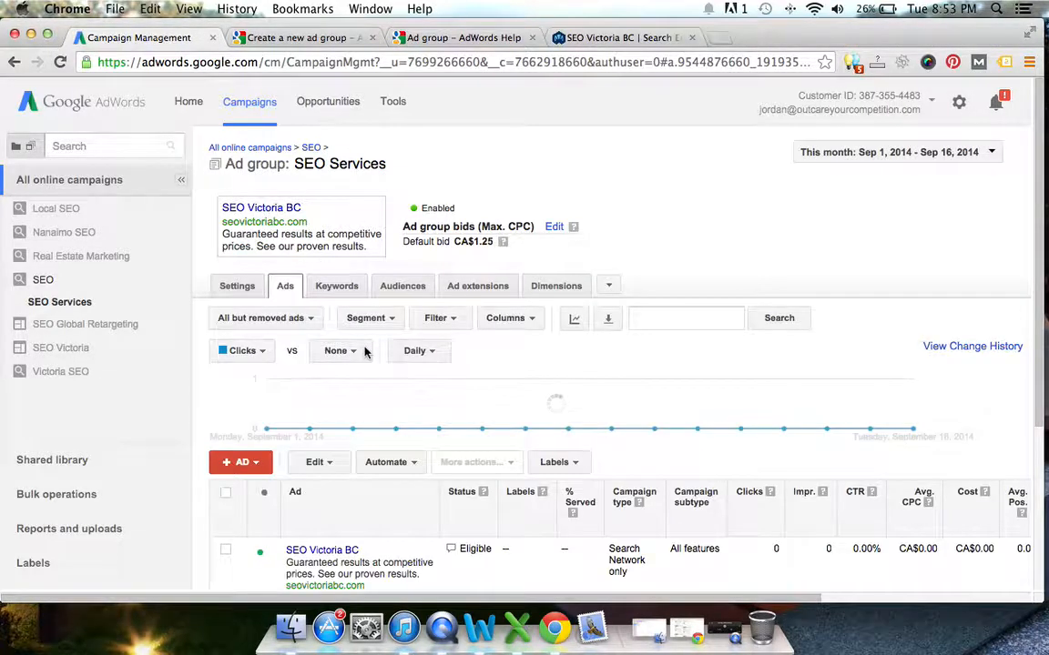
{"action": "scroll", "scroll_direction": "down", "scroll_amount": 3}
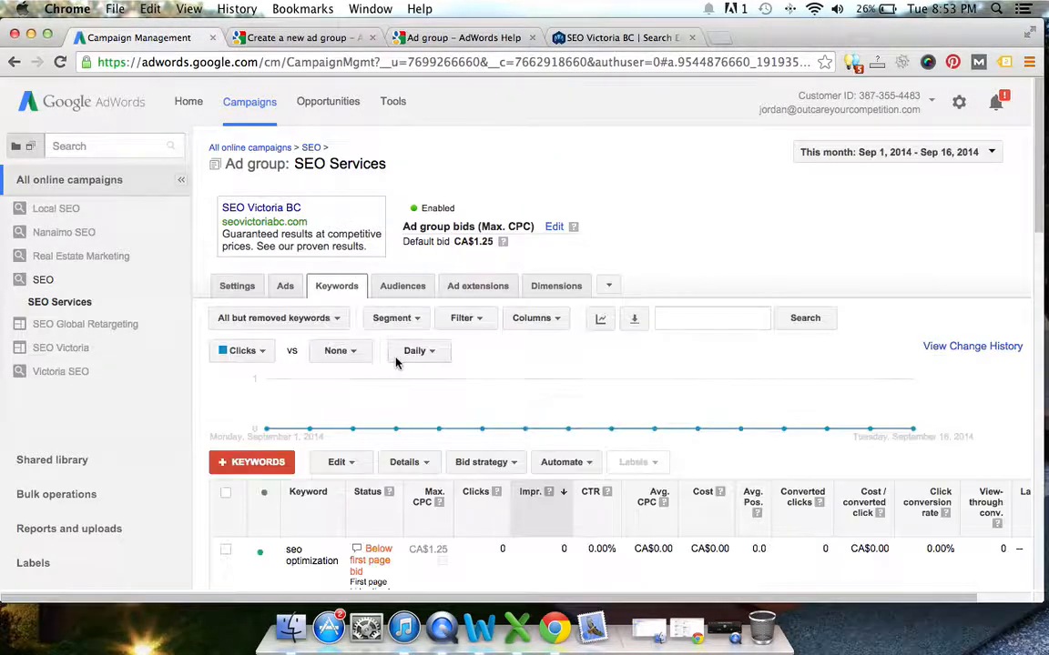
{"action": "scroll", "scroll_direction": "down", "scroll_amount": 3}
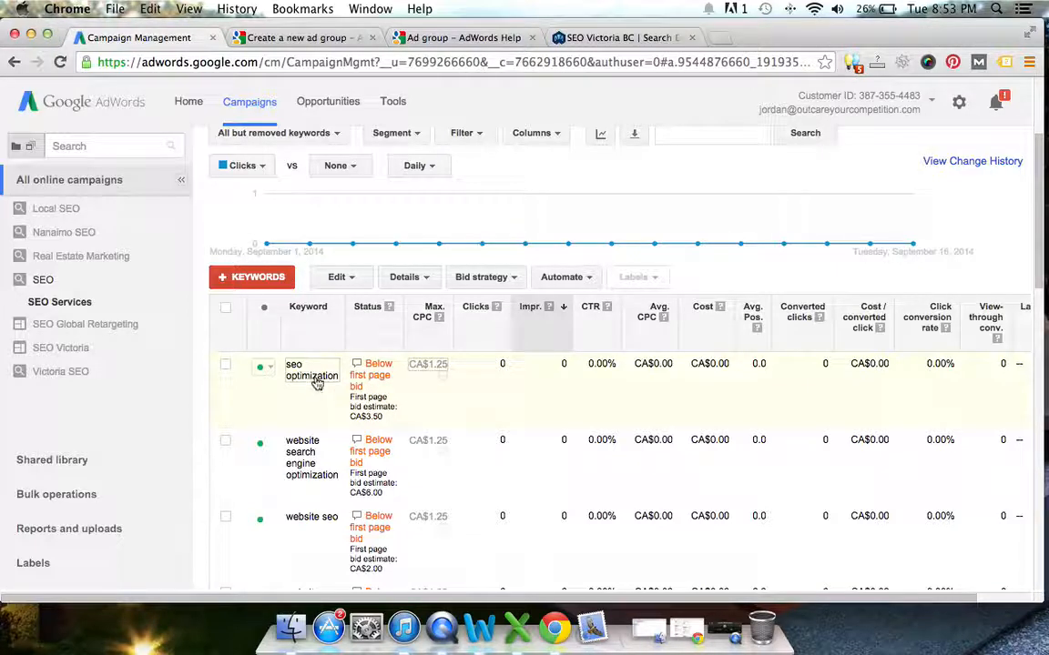
{"action": "scroll", "scroll_direction": "down", "scroll_amount": 3}
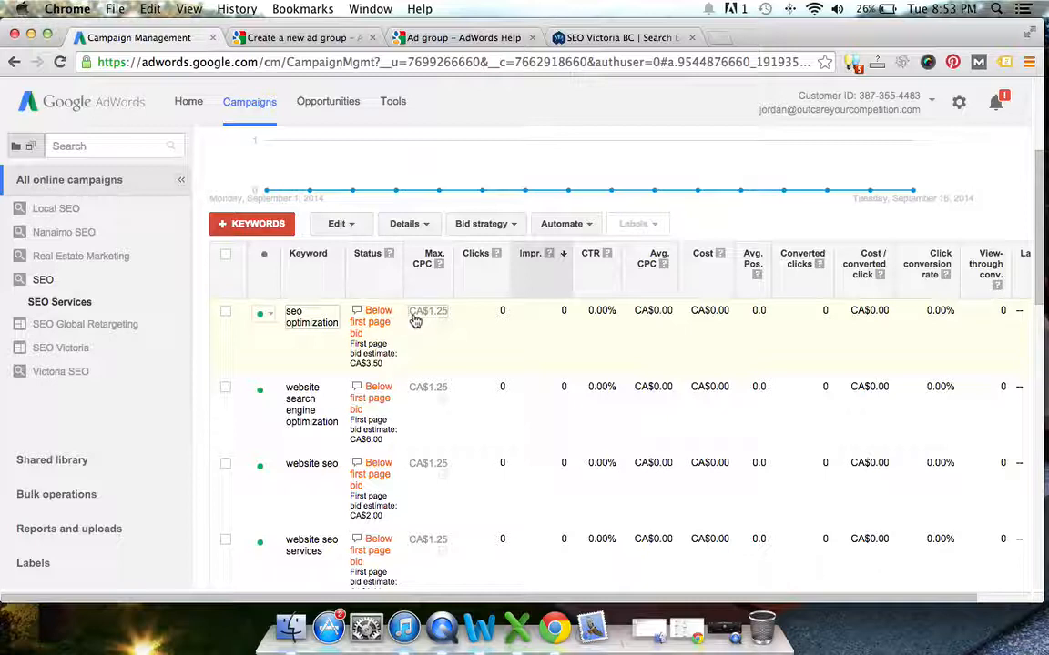
{"action": "left_click", "coordinate": [428, 310]}
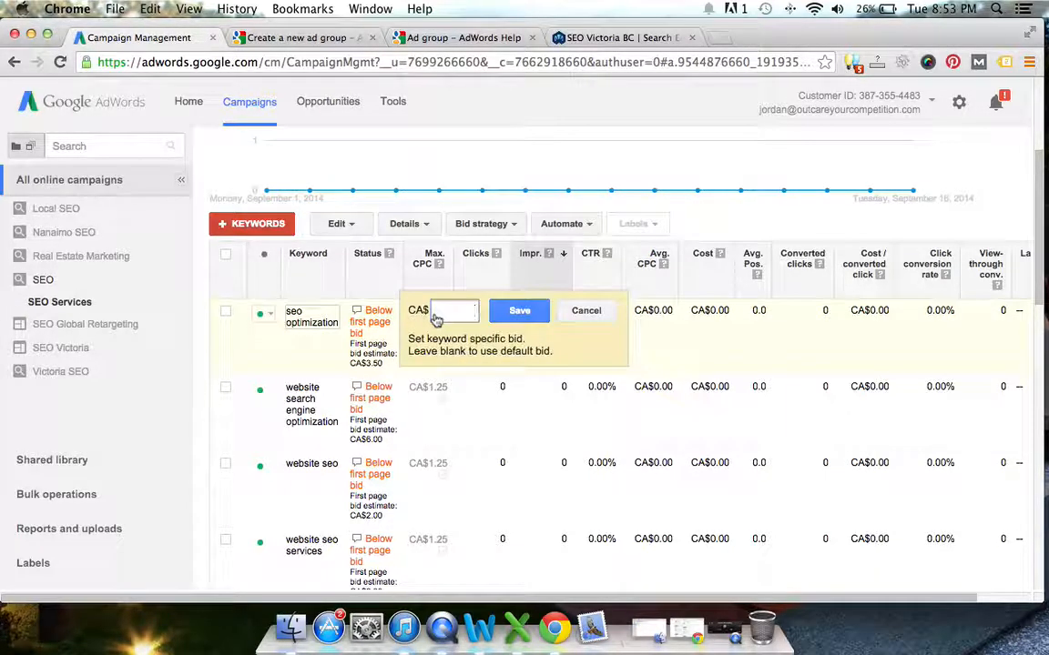
{"action": "type", "text": "3"}
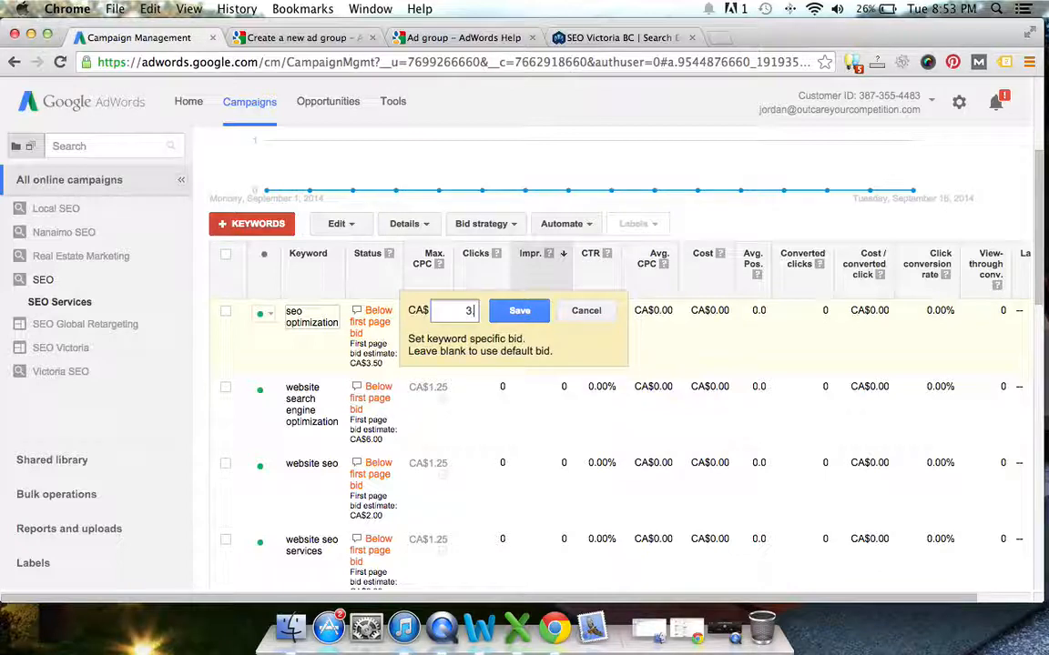
{"action": "left_click", "coordinate": [519, 310]}
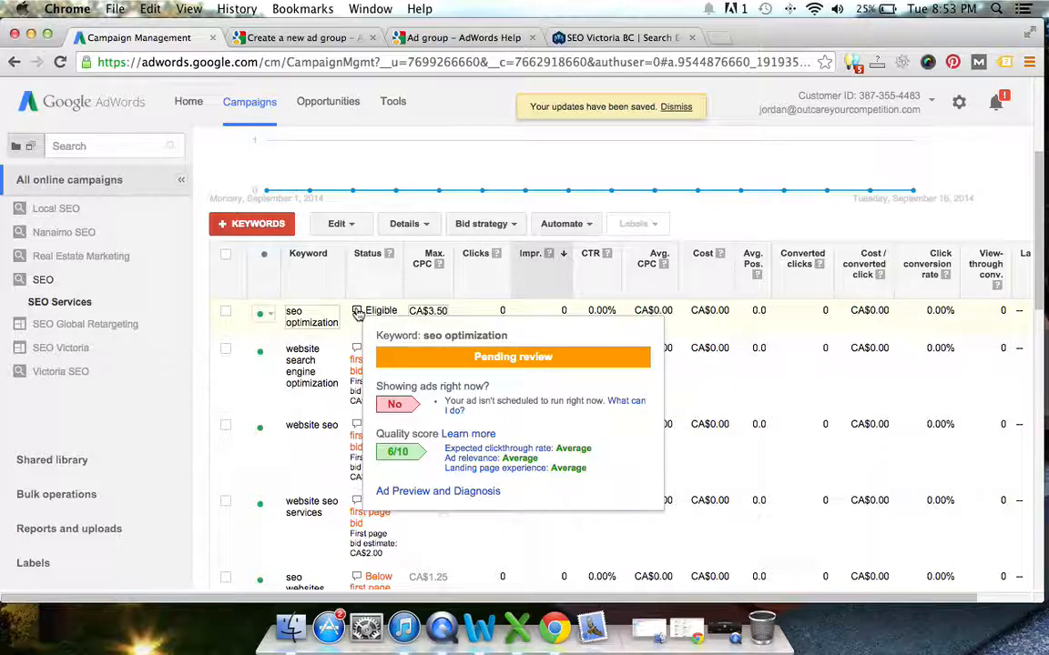
{"action": "left_click", "coordinate": [675, 107]}
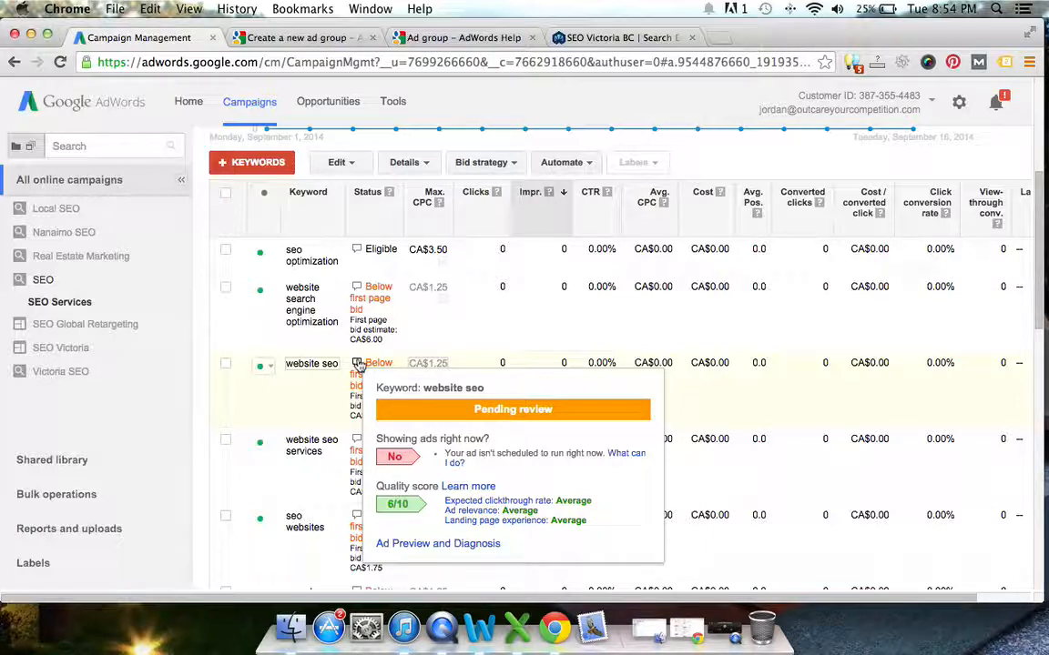
{"action": "scroll", "scroll_direction": "down", "scroll_amount": 3}
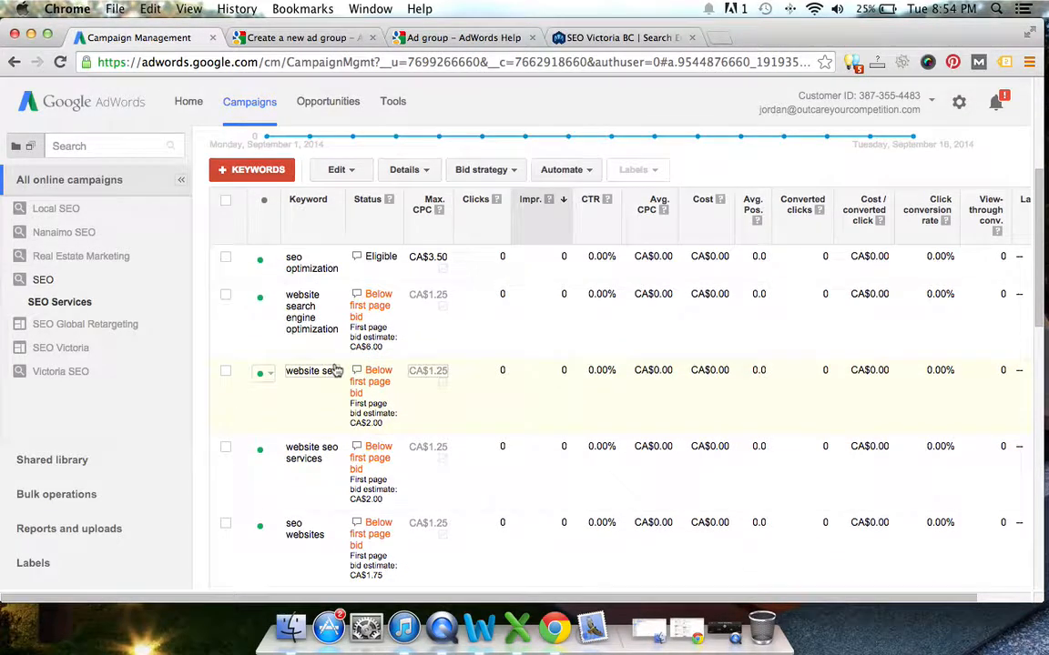
{"action": "scroll", "scroll_direction": "down", "scroll_amount": 3}
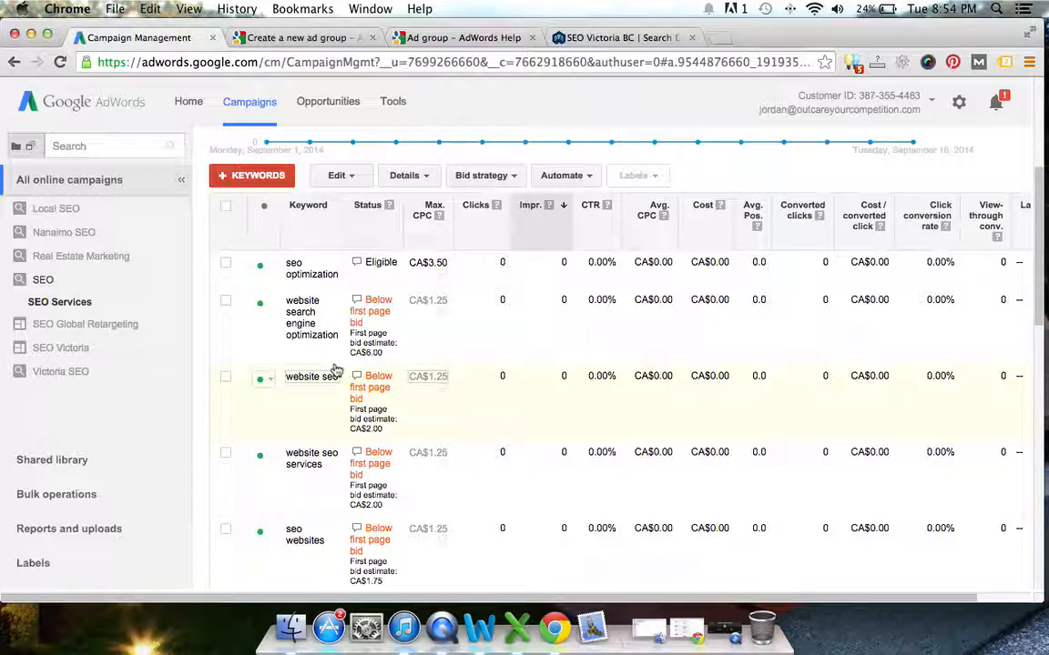
{"action": "scroll", "scroll_direction": "down", "scroll_amount": 3}
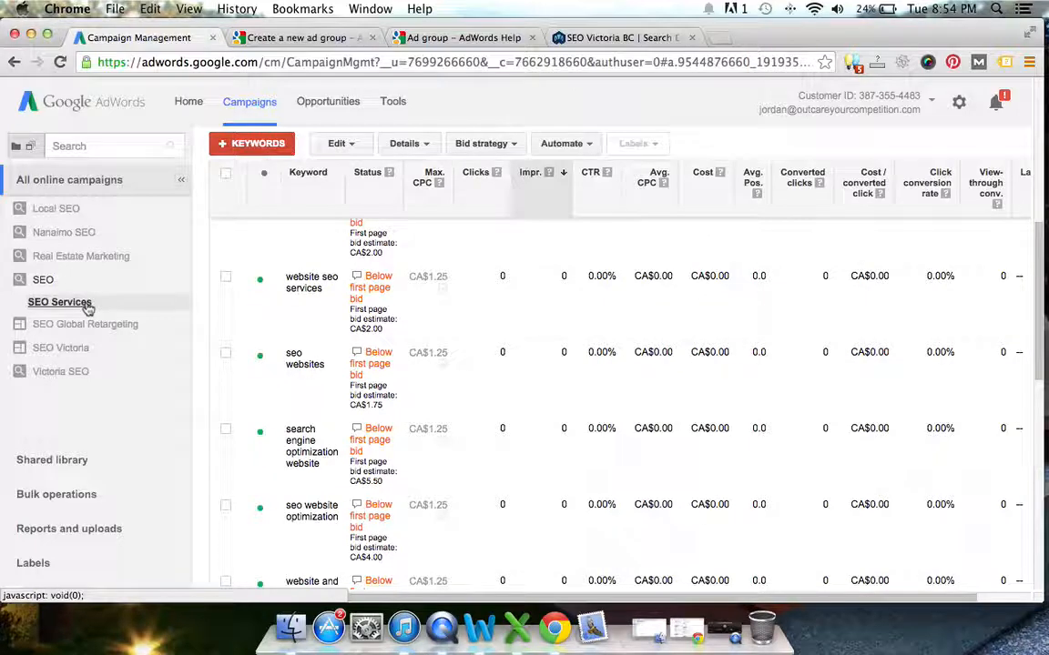
{"action": "scroll", "scroll_direction": "down", "scroll_amount": 3}
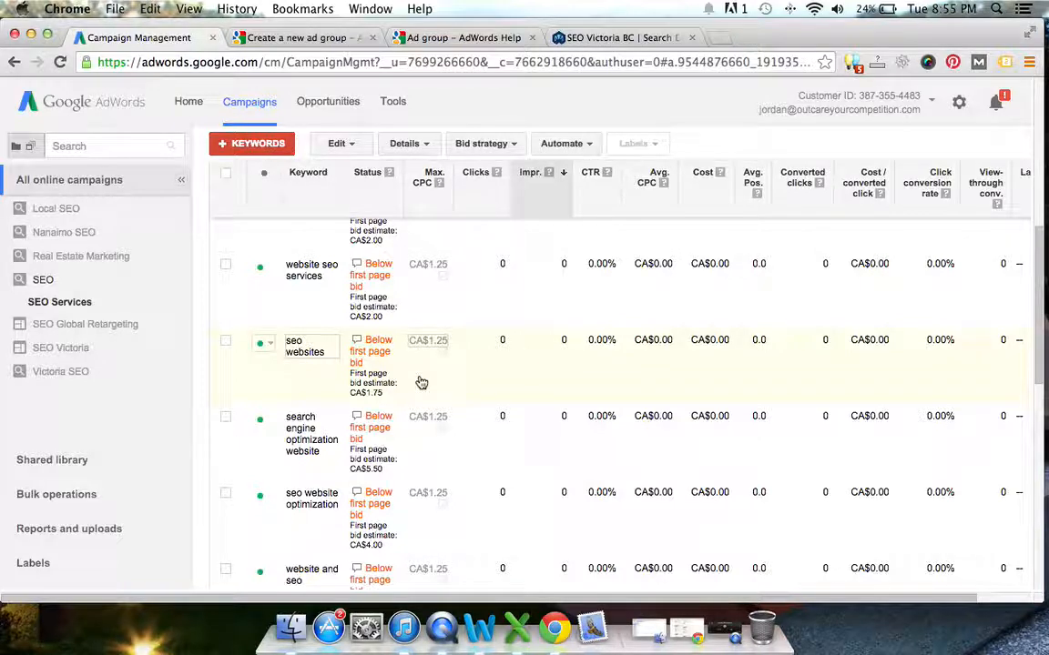
Step: Open the Tools menu showing Change History, Keyword Planner and Display Planner
{"action": "left_click", "coordinate": [392, 101]}
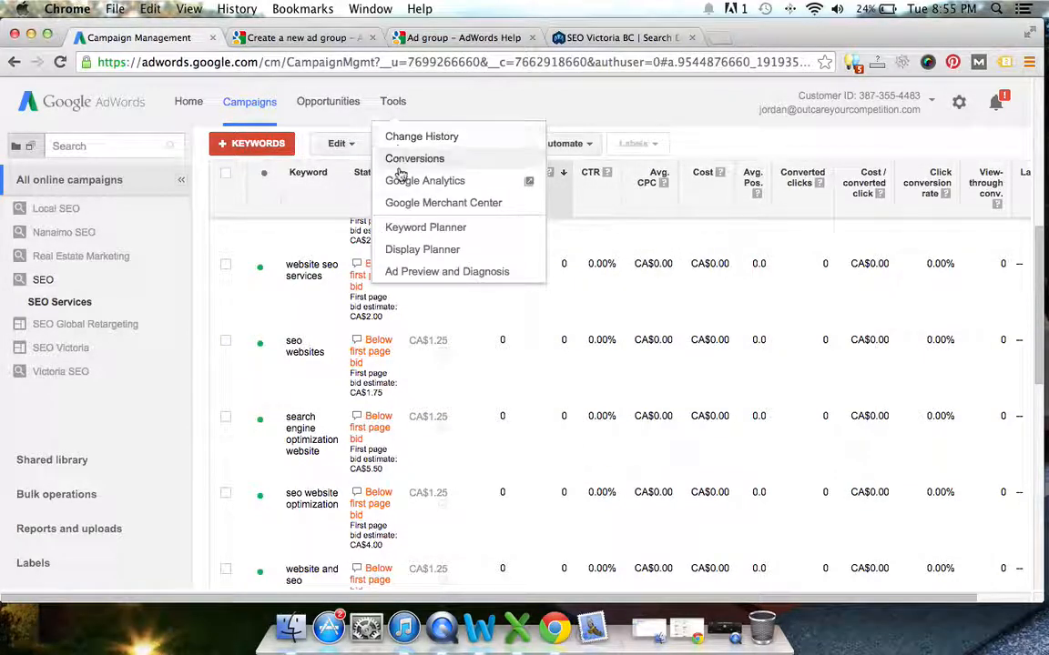
{"action": "mouse_move", "coordinate": [425, 226]}
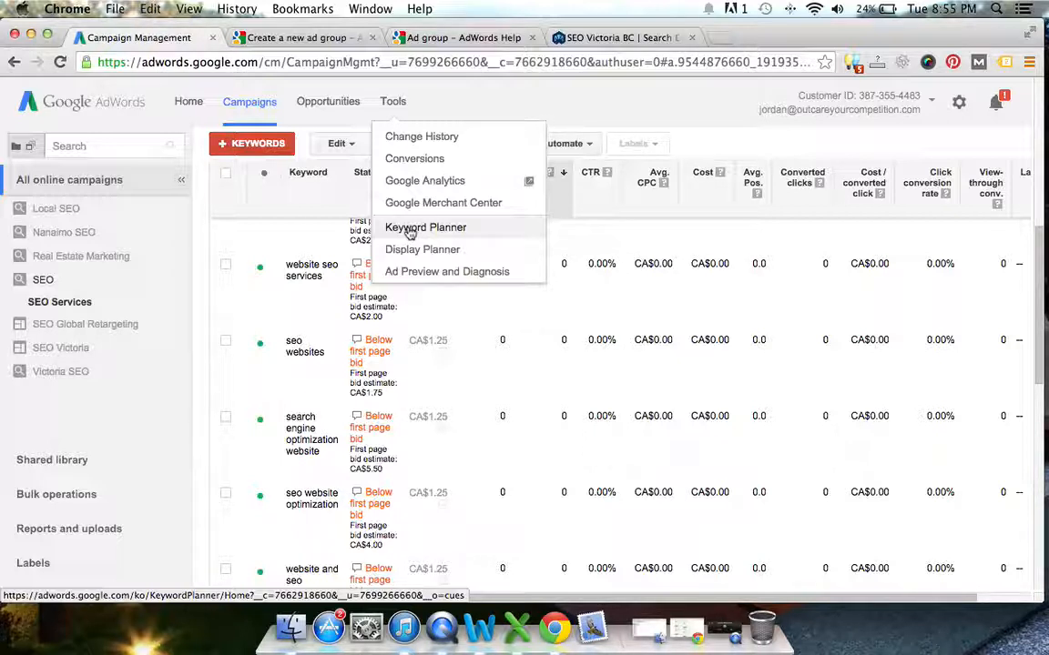
{"action": "mouse_move", "coordinate": [410, 229]}
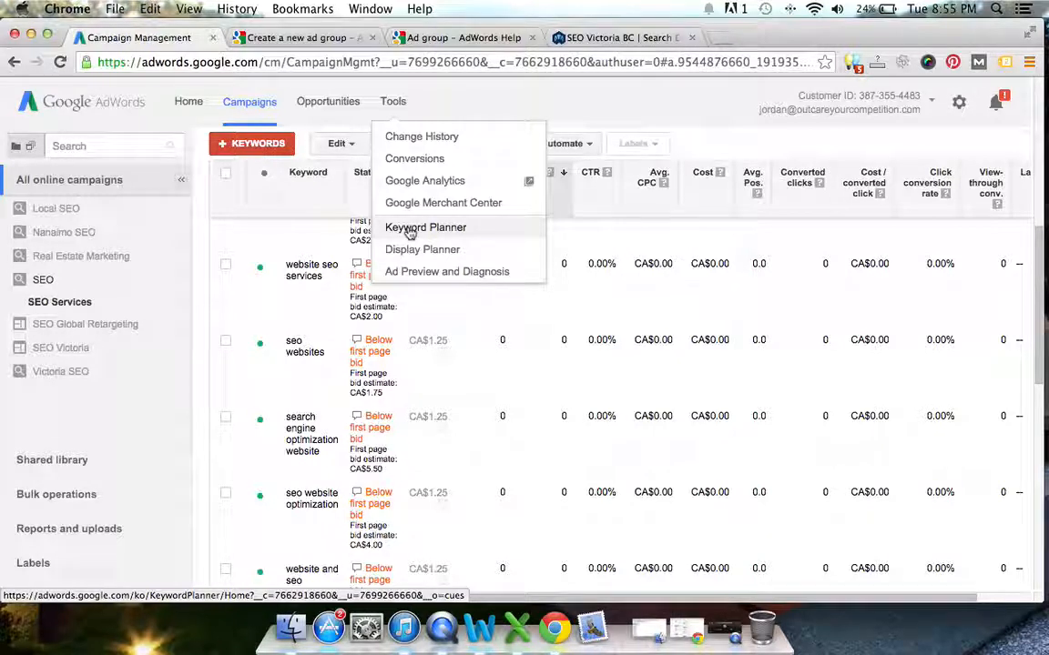